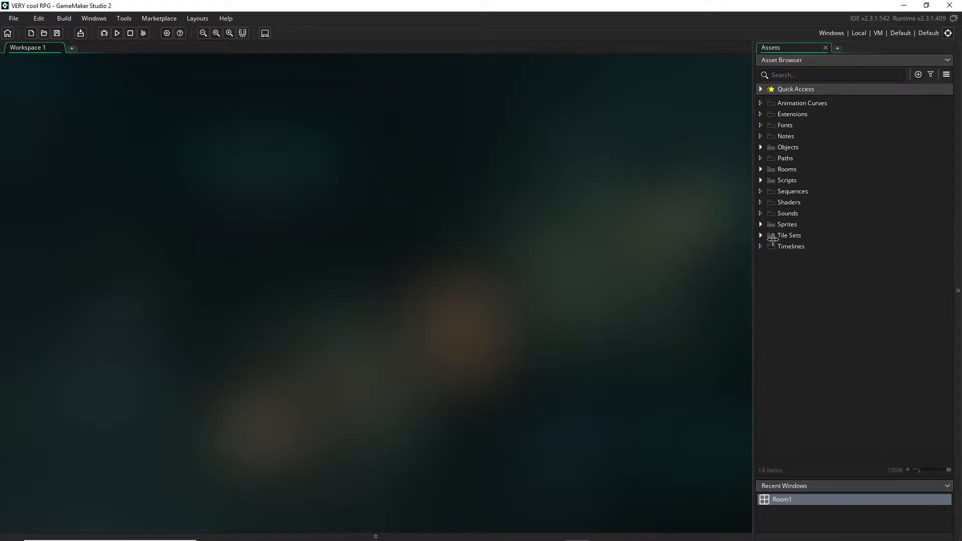
Step: Expand the Sprites group in the Asset Browser and select spr_bed
left_click(761, 223)
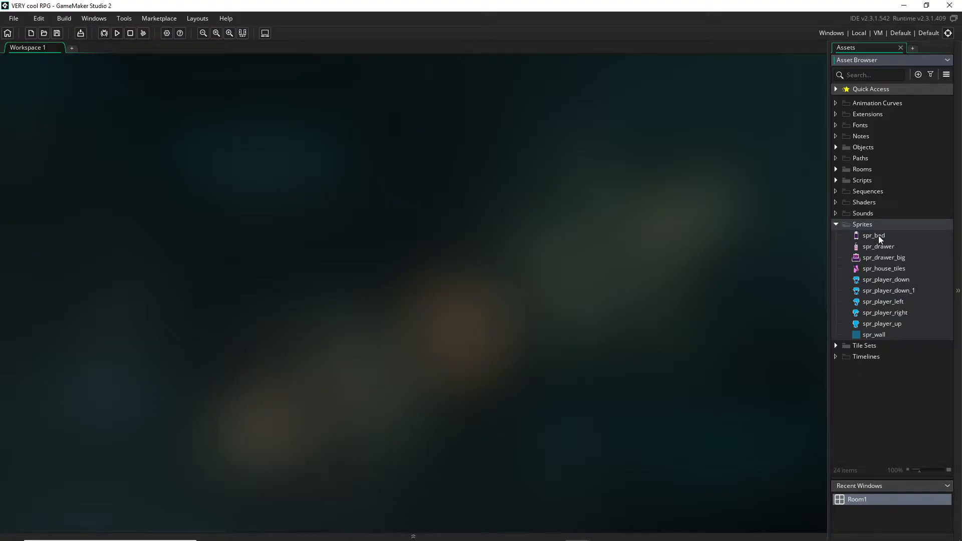
left_click(872, 235)
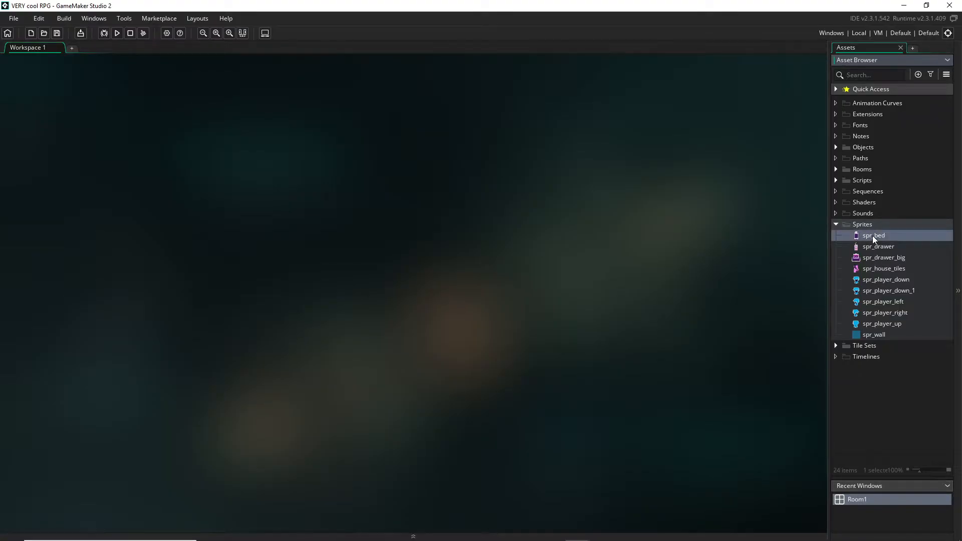
Step: Set spr_bed's collision mask to a manual rectangle from top 8 to bottom 50
double_click(873, 235)
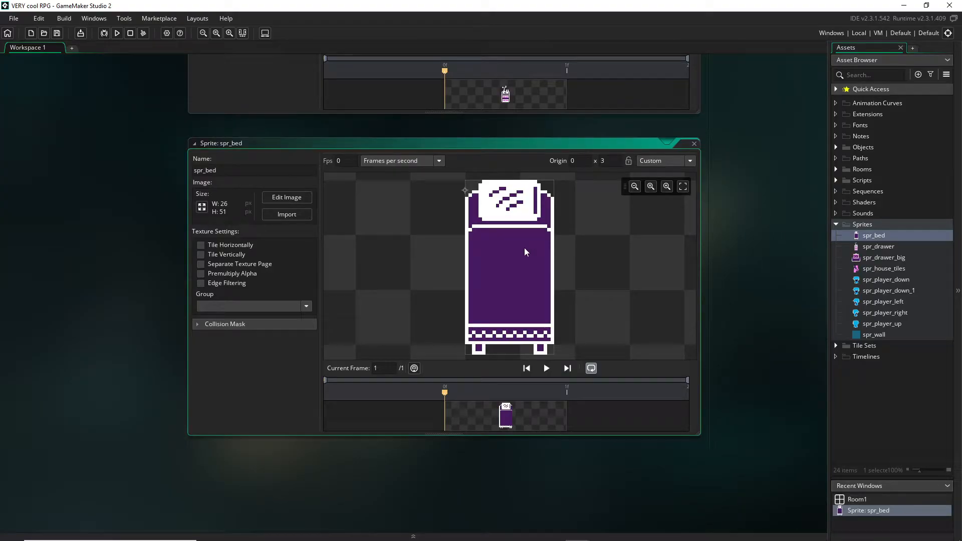
left_click(285, 197)
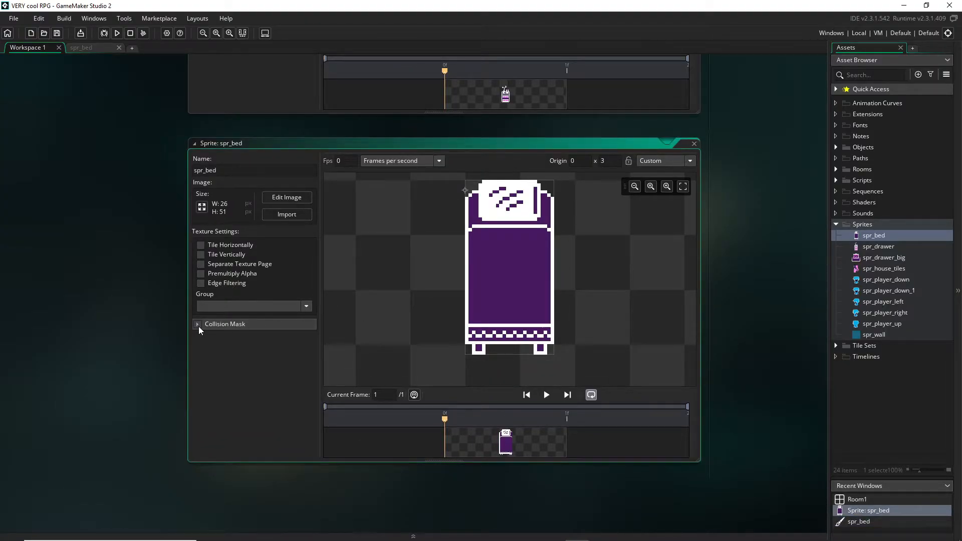
left_click(197, 324)
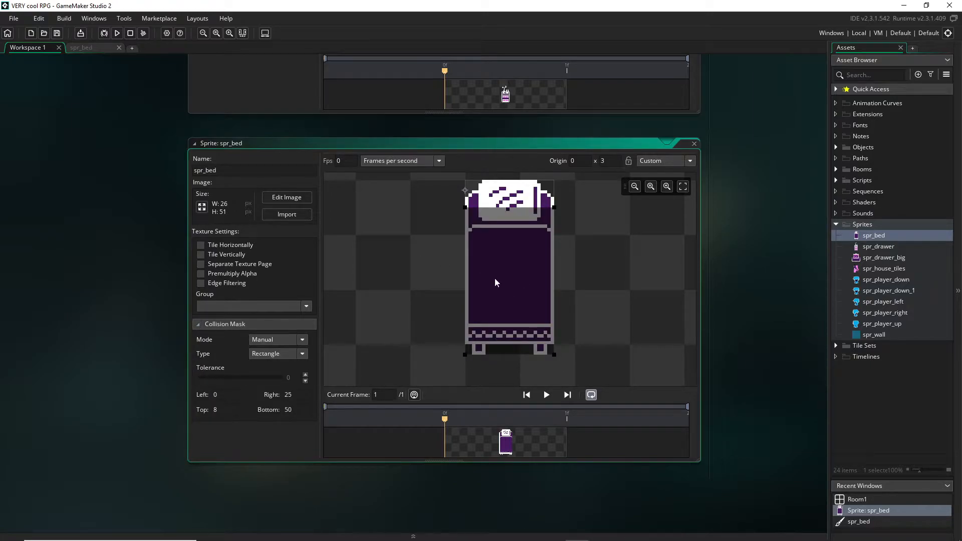
mouse_move(514, 220)
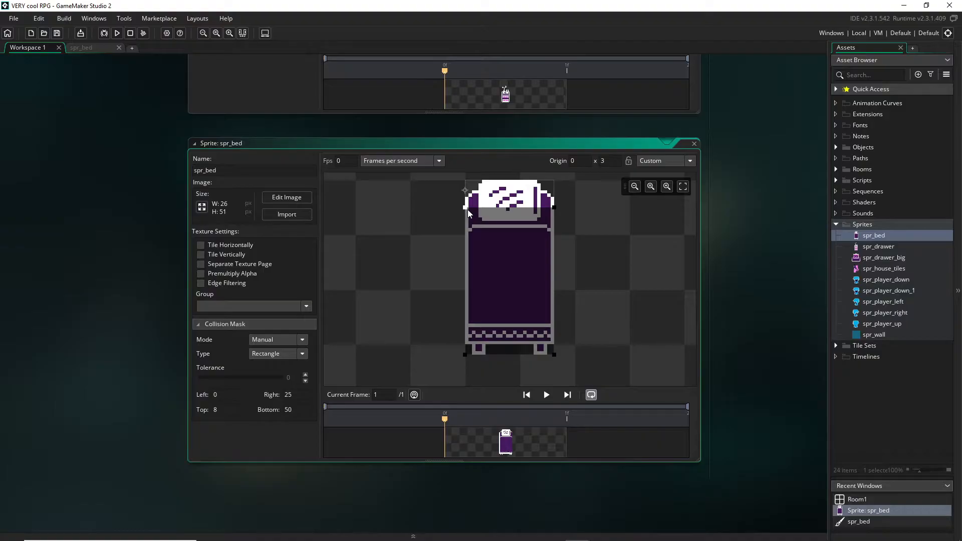
mouse_move(526, 204)
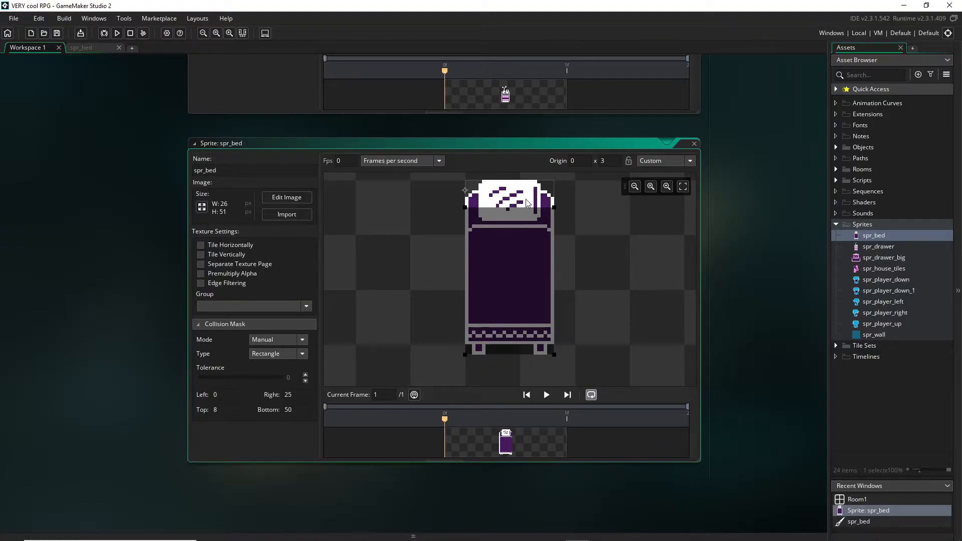
mouse_move(524, 328)
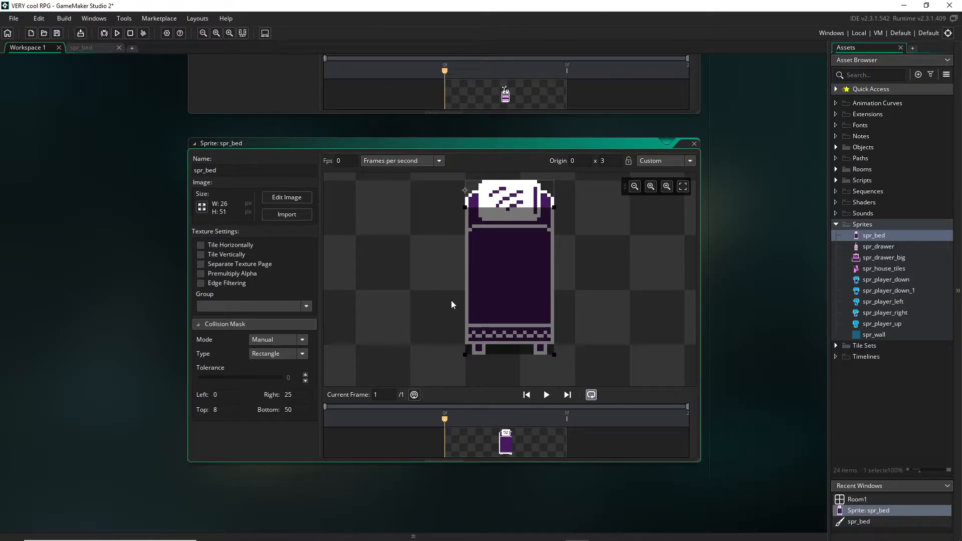
mouse_move(498, 347)
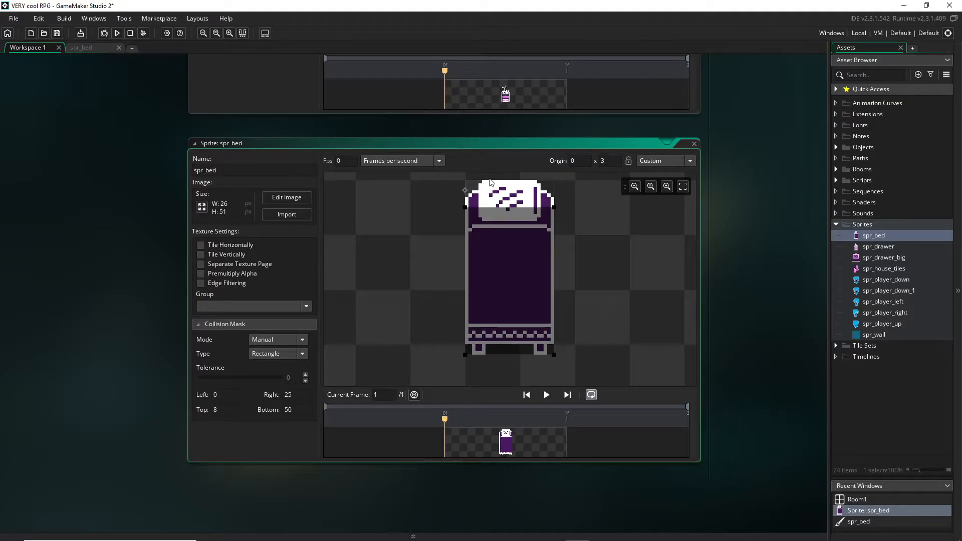
mouse_move(583, 243)
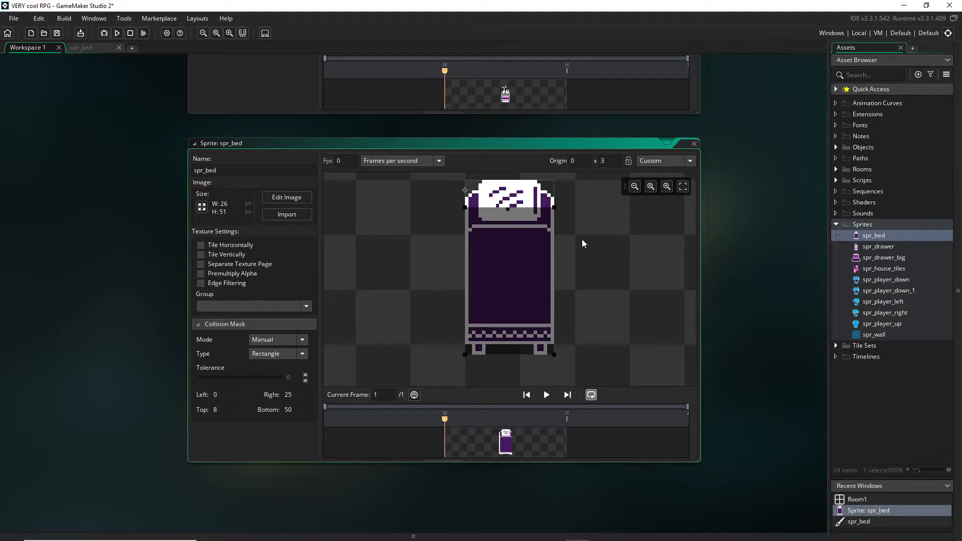
mouse_move(545, 221)
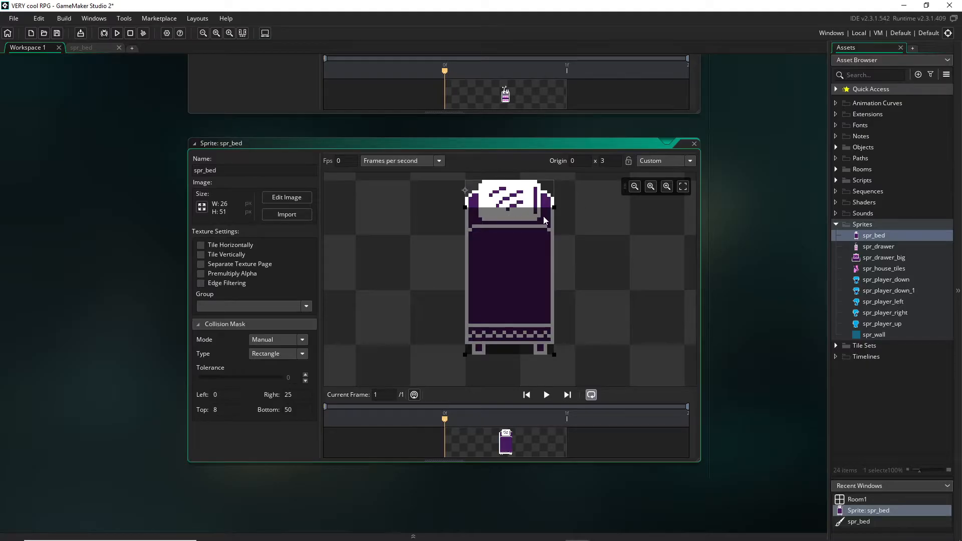
mouse_move(591, 247)
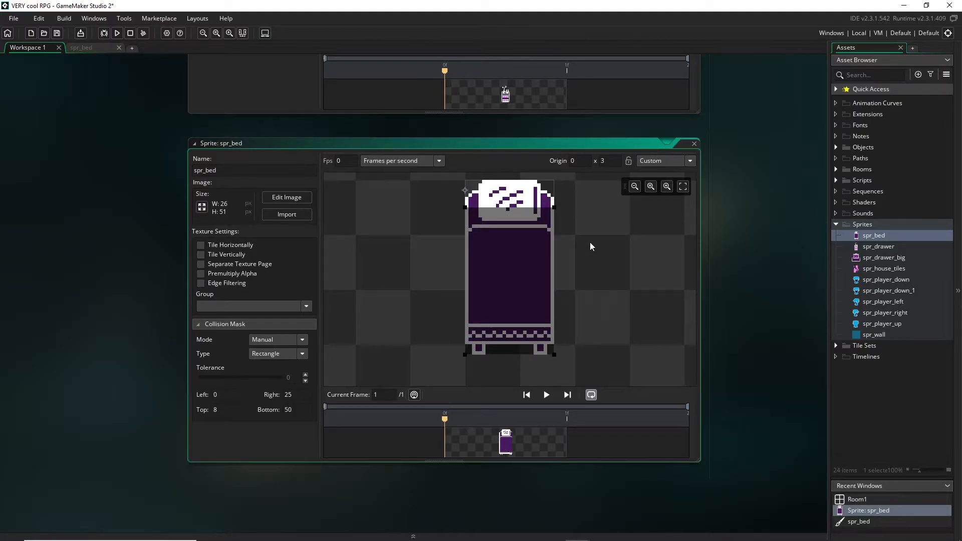
mouse_move(585, 231)
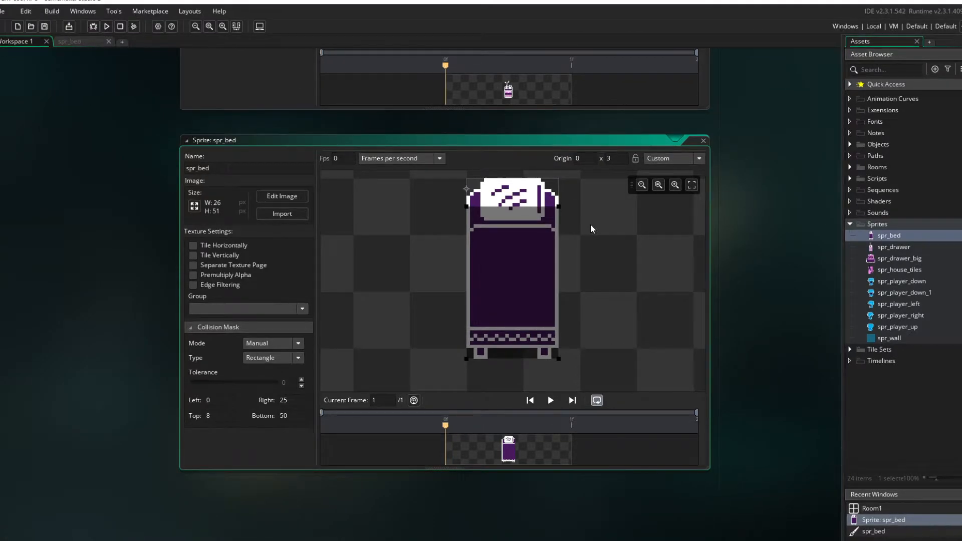
mouse_move(583, 196)
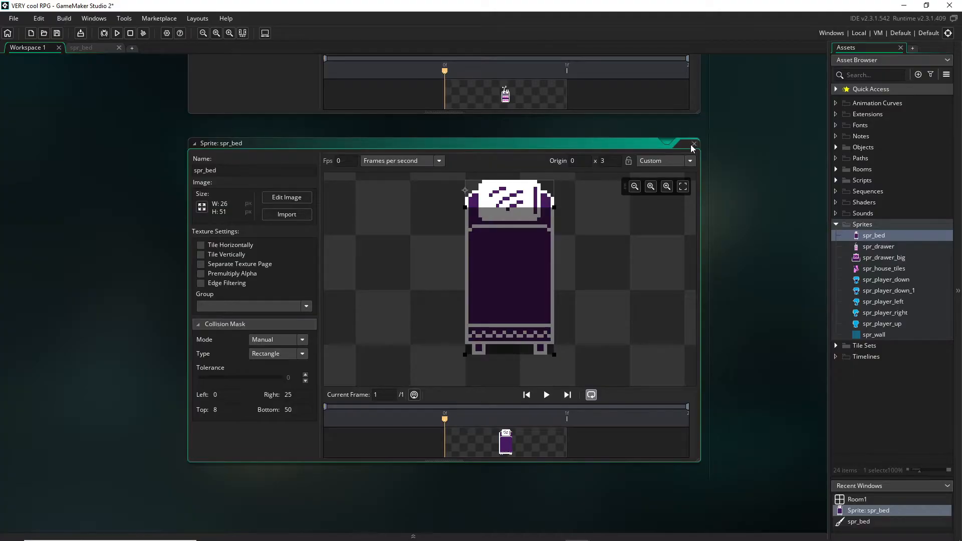
Step: Close spr_bed and create a new object, Object3, in the Objects group using spr_bed
left_click(693, 143)
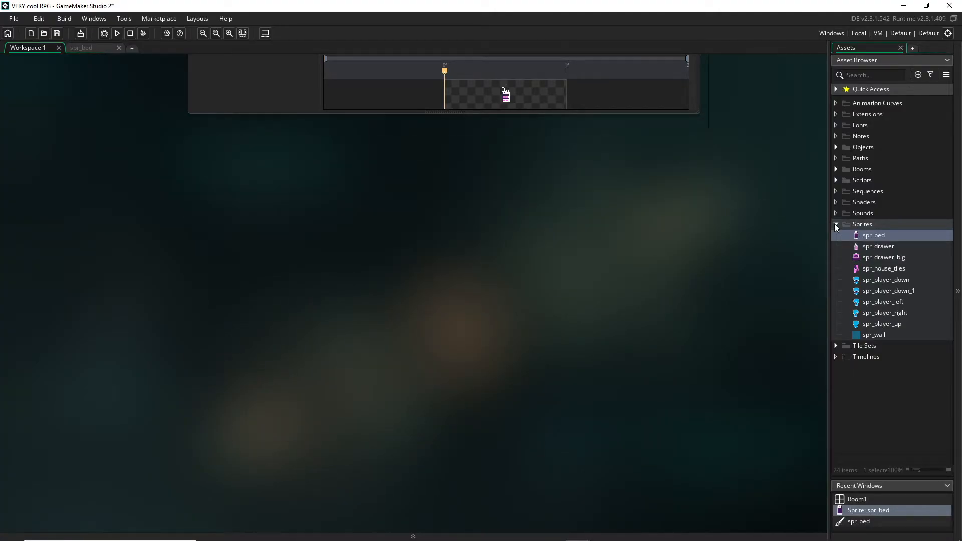
left_click(836, 224)
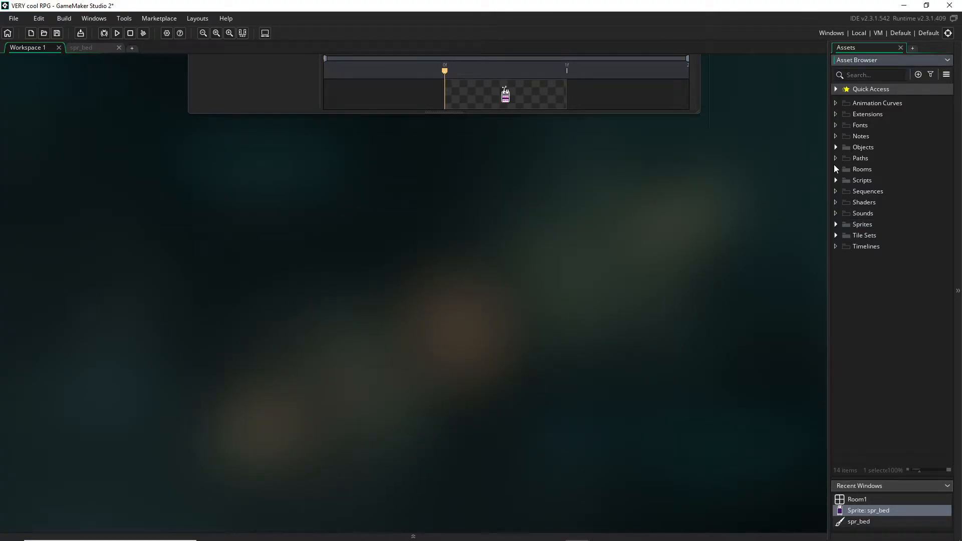
left_click(836, 147)
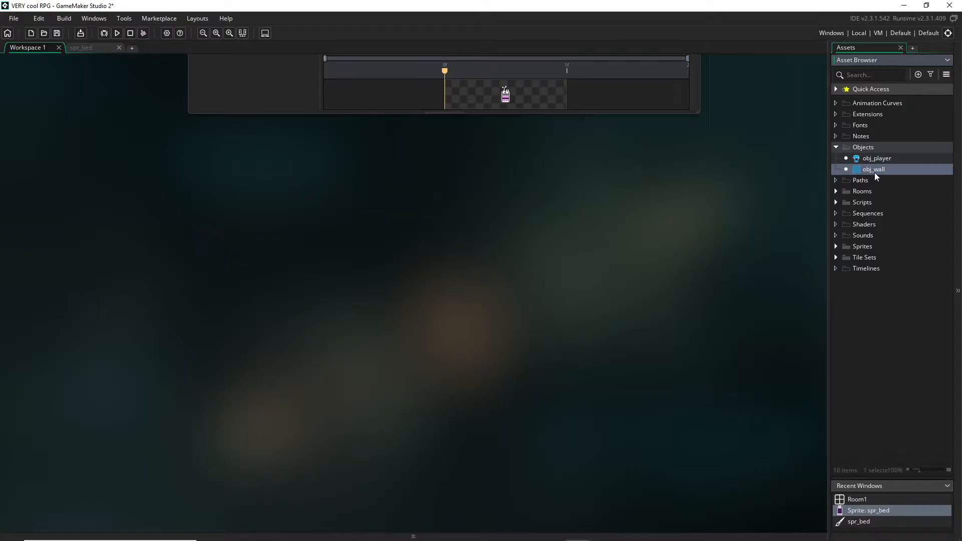
right_click(863, 146)
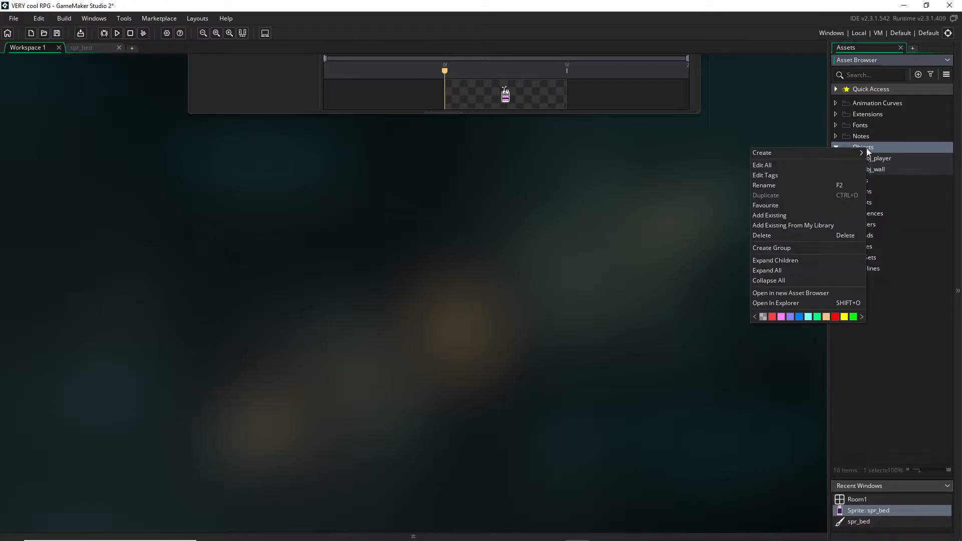
mouse_move(761, 152)
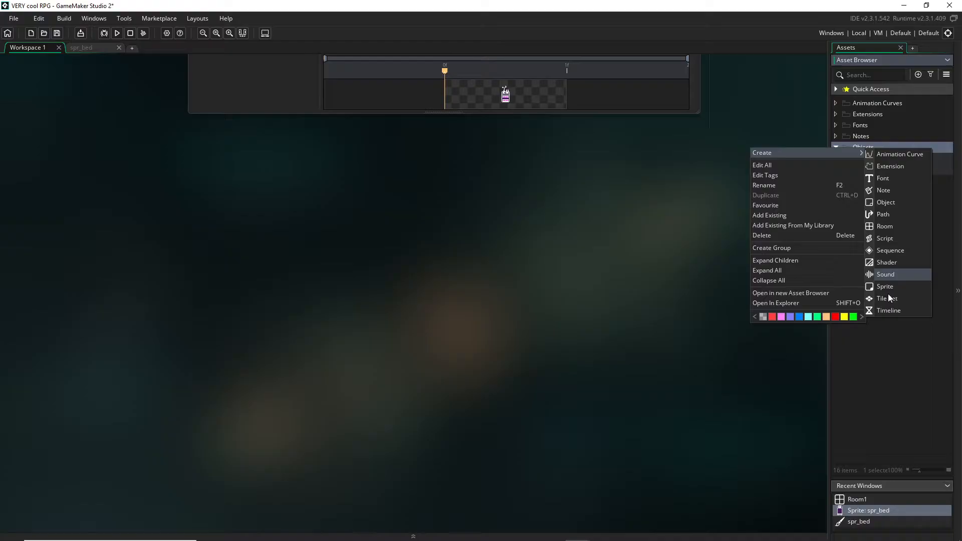
left_click(886, 202)
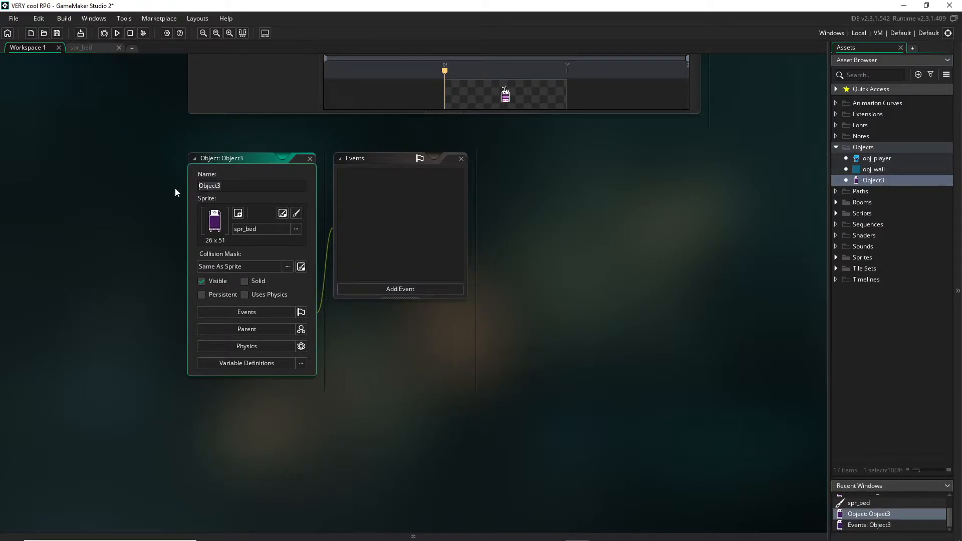
Step: Rename the new object to obj_bed
type("obj_bed")
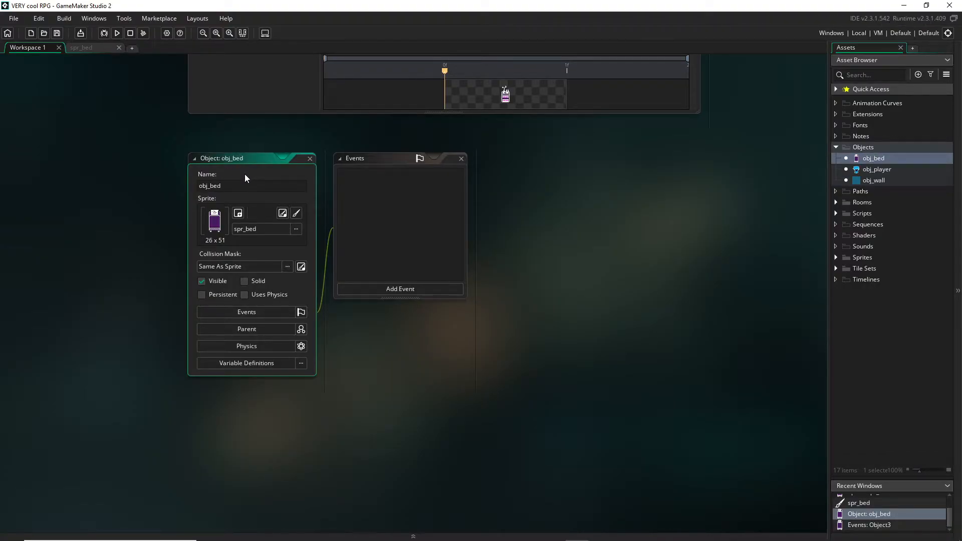
left_click_drag(222, 157, 231, 157)
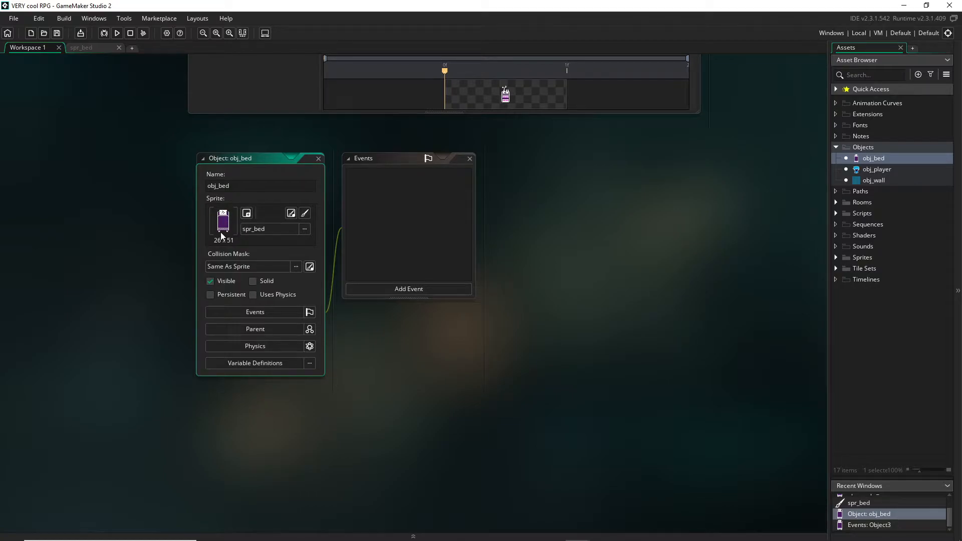
left_click(269, 228)
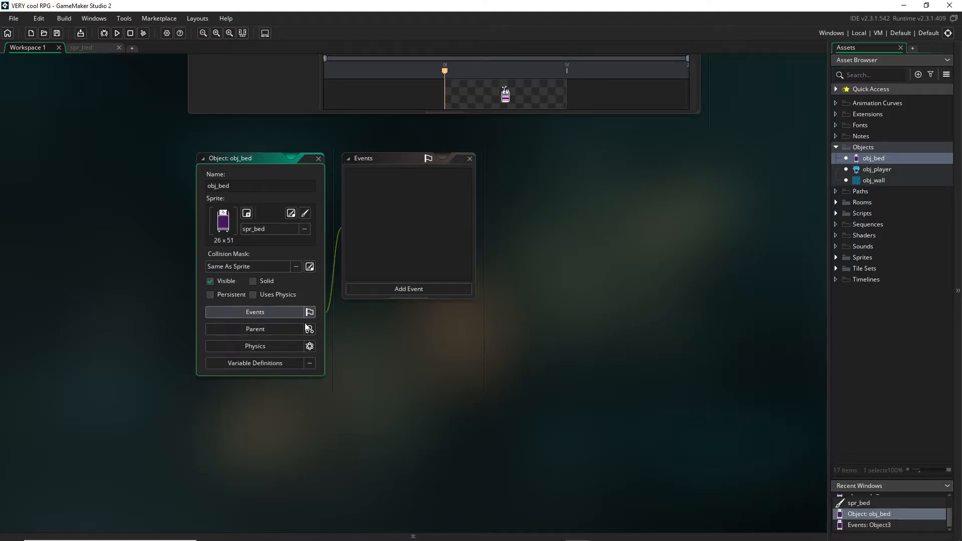
Step: Set obj_wall as the parent object of obj_bed
left_click(254, 328)
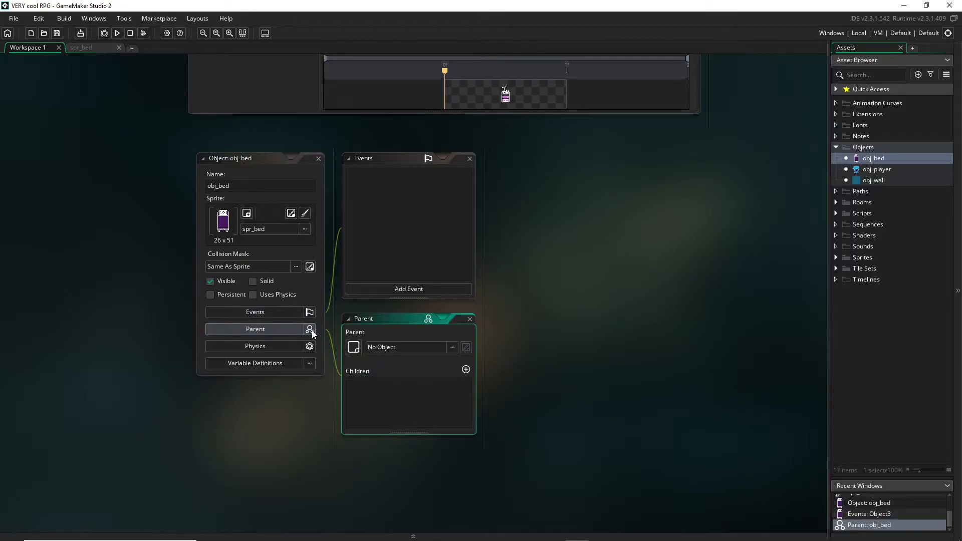
mouse_move(306, 331)
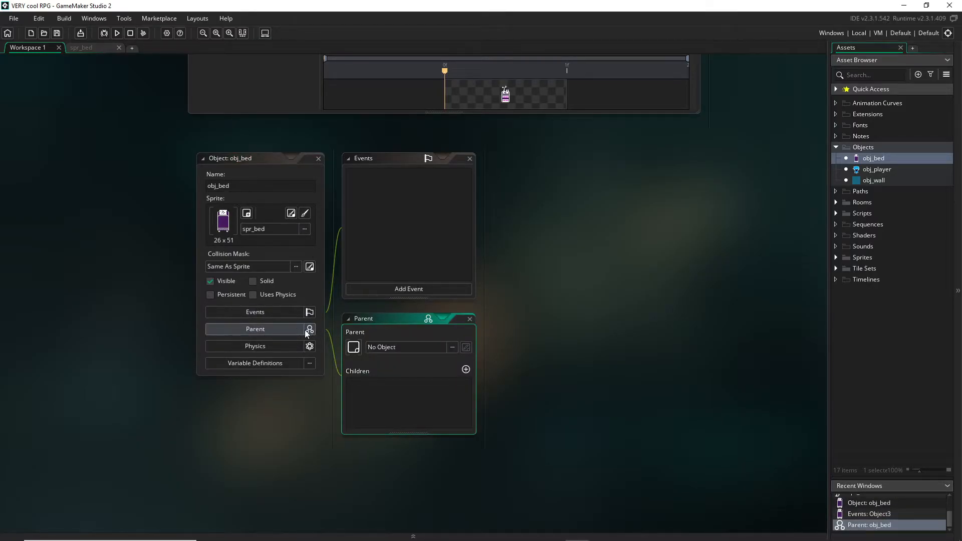
left_click(407, 346)
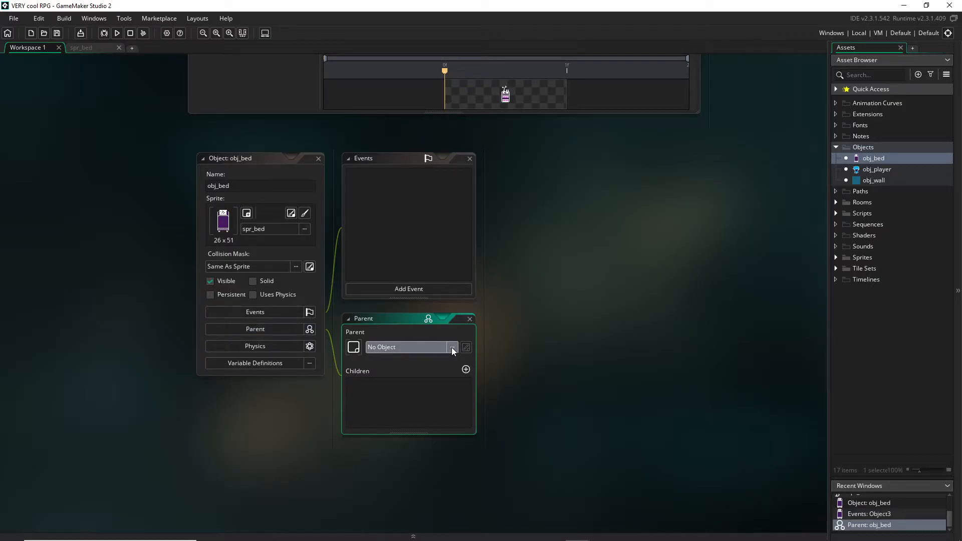
left_click(453, 348)
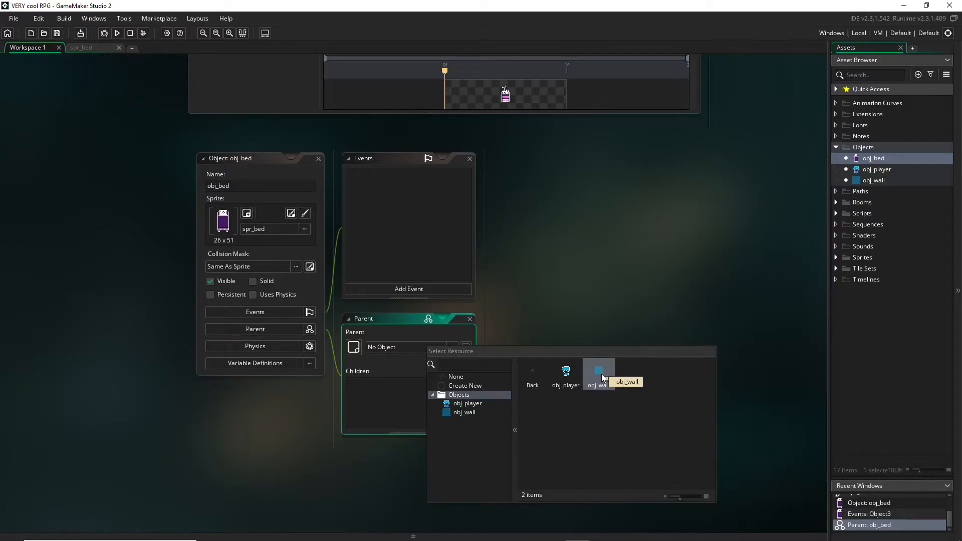
left_click(599, 373)
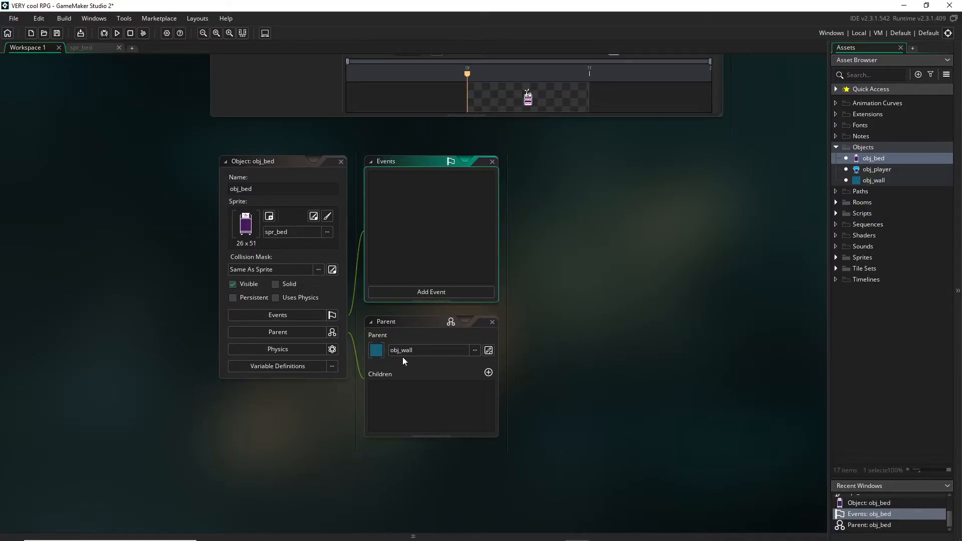
mouse_move(421, 266)
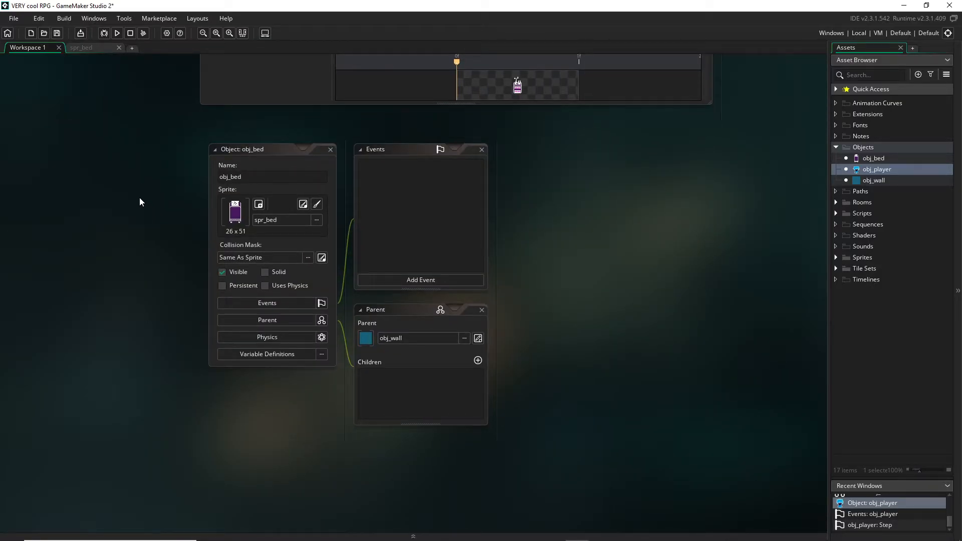
mouse_move(332, 223)
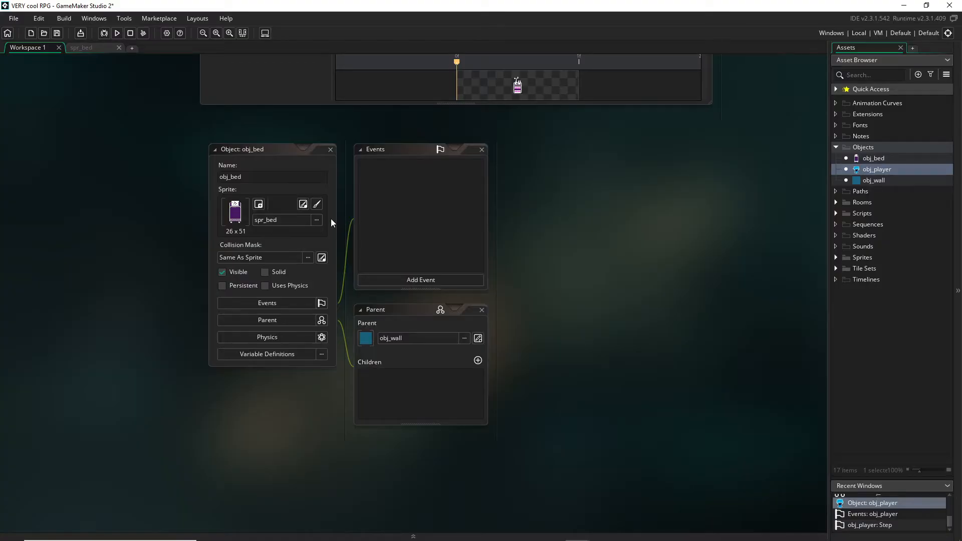
mouse_move(257, 100)
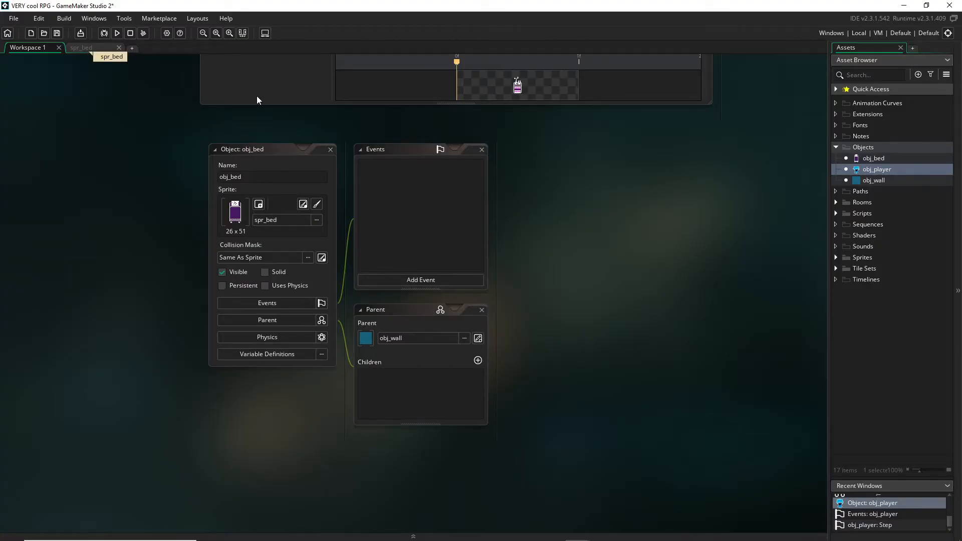
Step: Place an obj_bed instance on Room1's Instances layer in the lower room and run the game
left_click(862, 201)
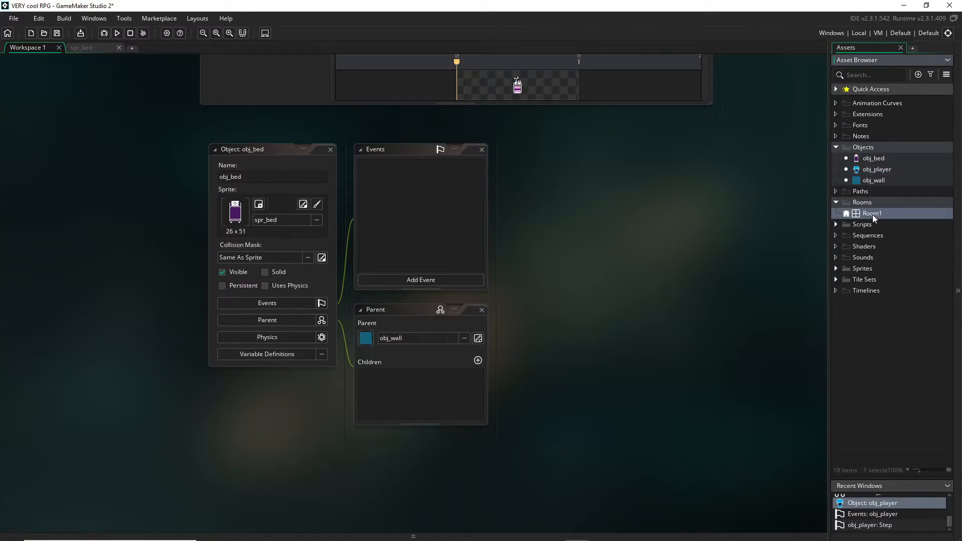
double_click(872, 212)
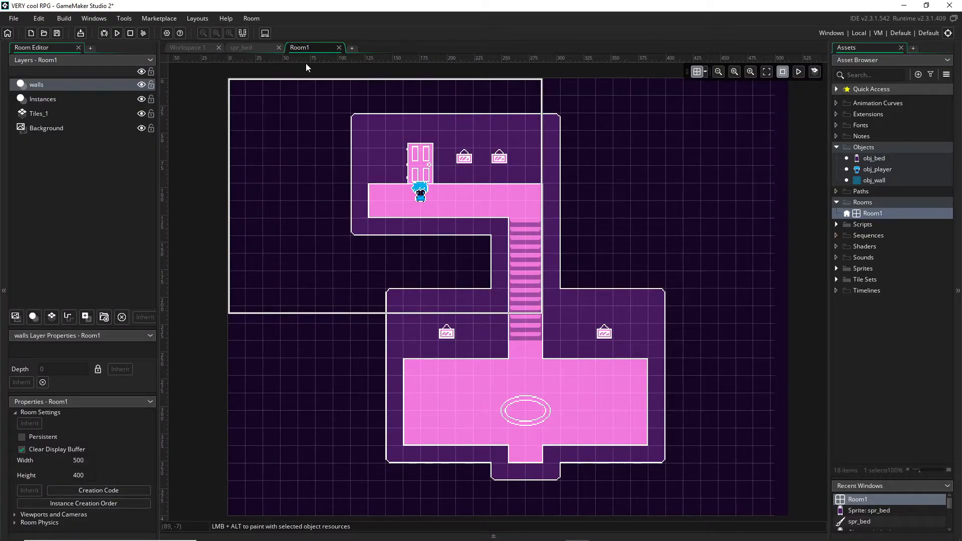
left_click(277, 47)
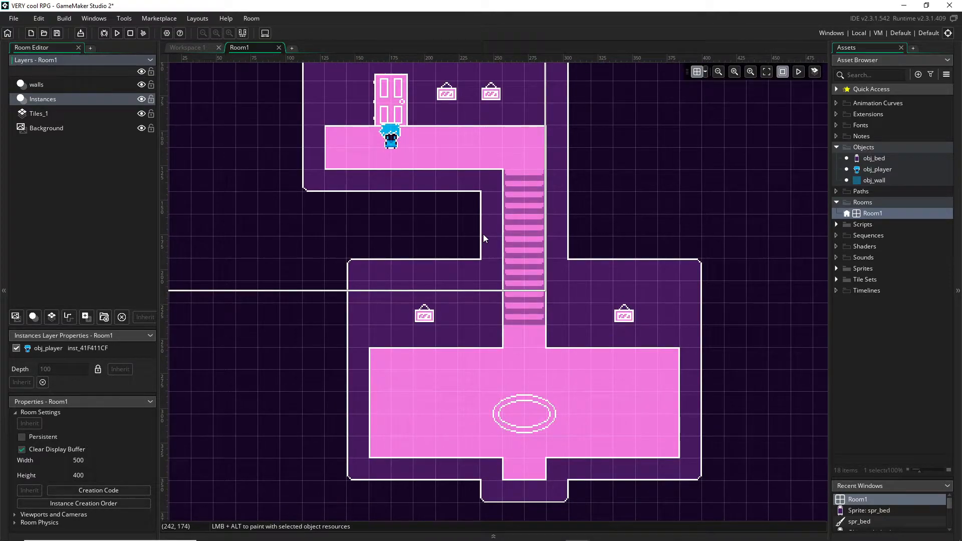
mouse_move(67, 90)
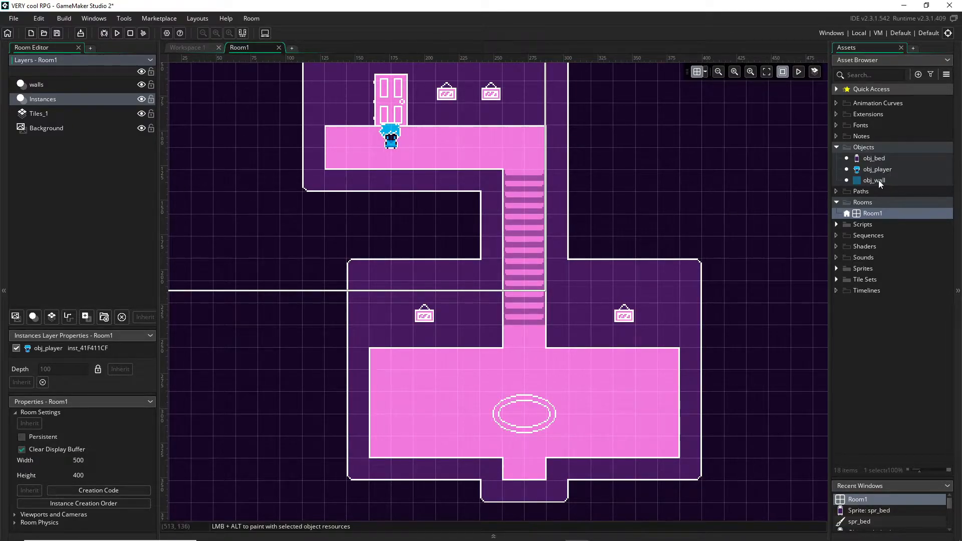
left_click(519, 390)
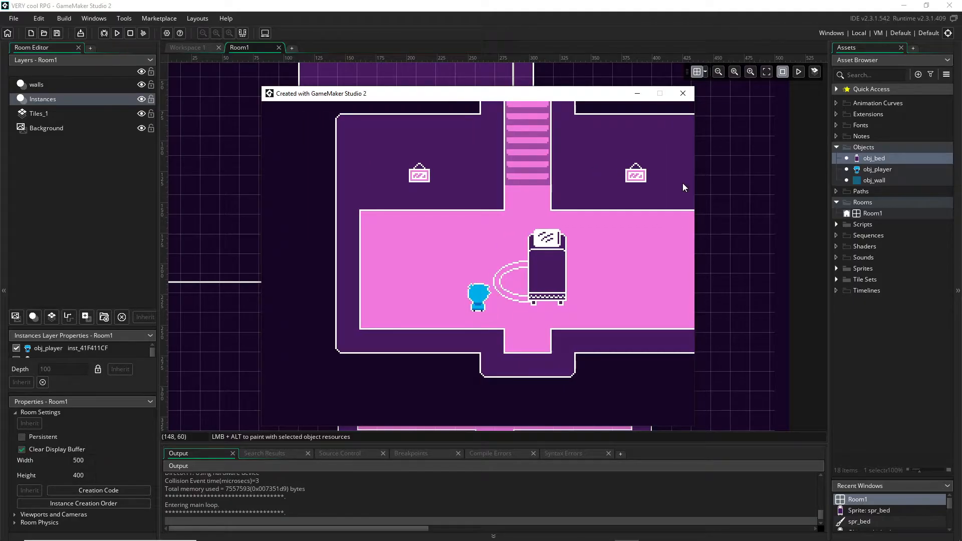
Step: Close the game and open obj_player's Step event code
left_click(682, 94)
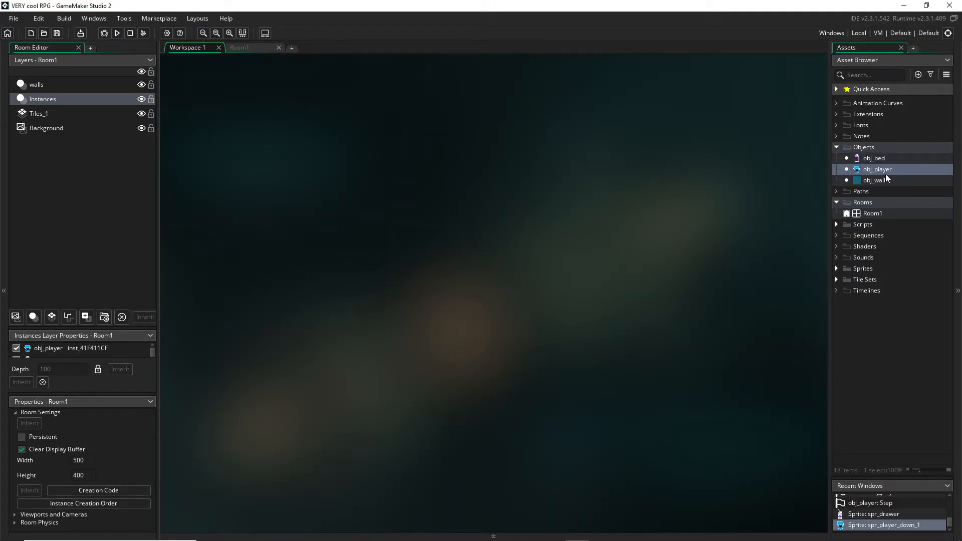
double_click(878, 168)
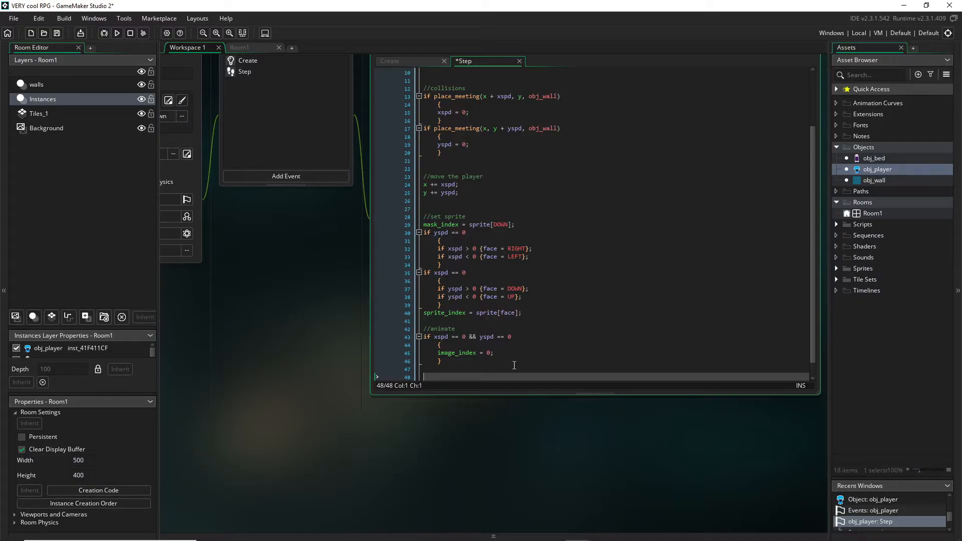
Step: Add a //depth comment and depth = -bbox_bottom; at the end of the Step event
type("//depth")
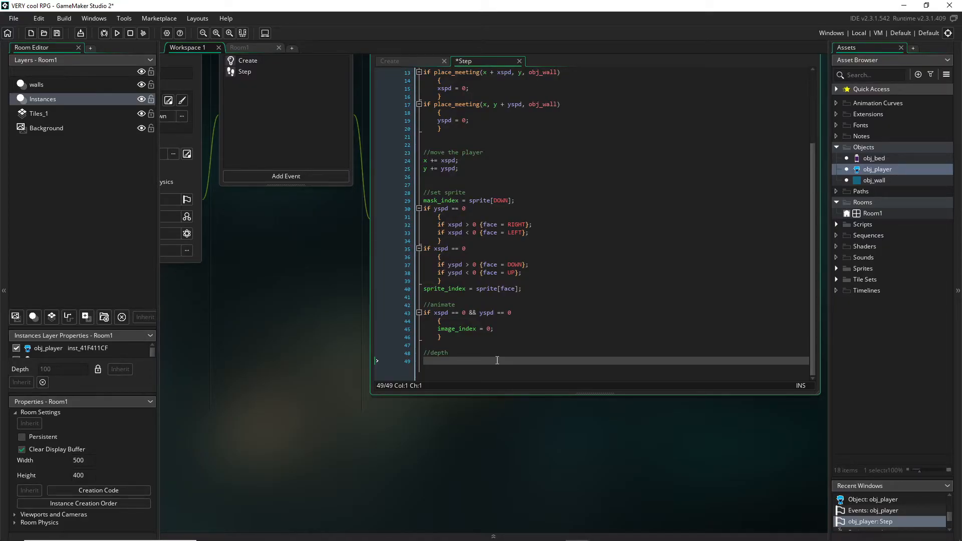
type("depth =")
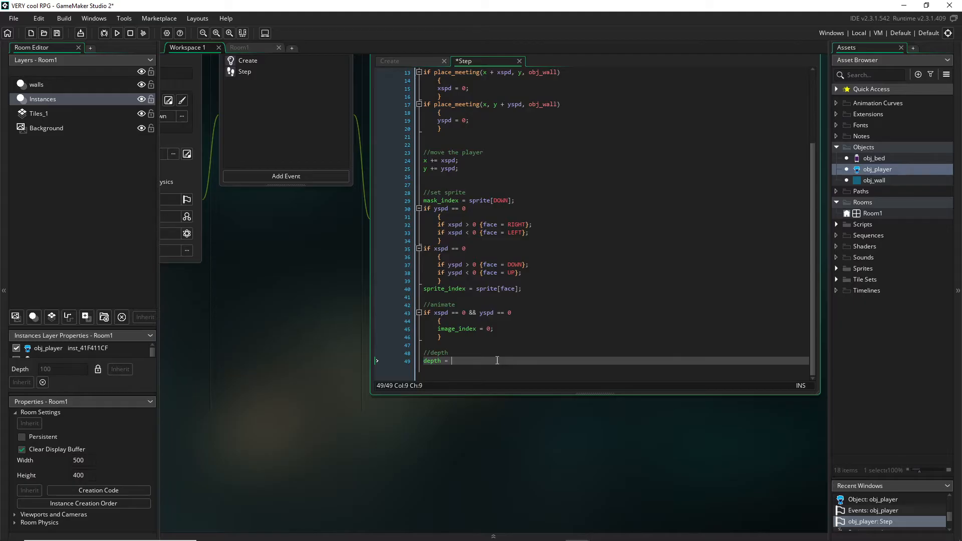
type("-")
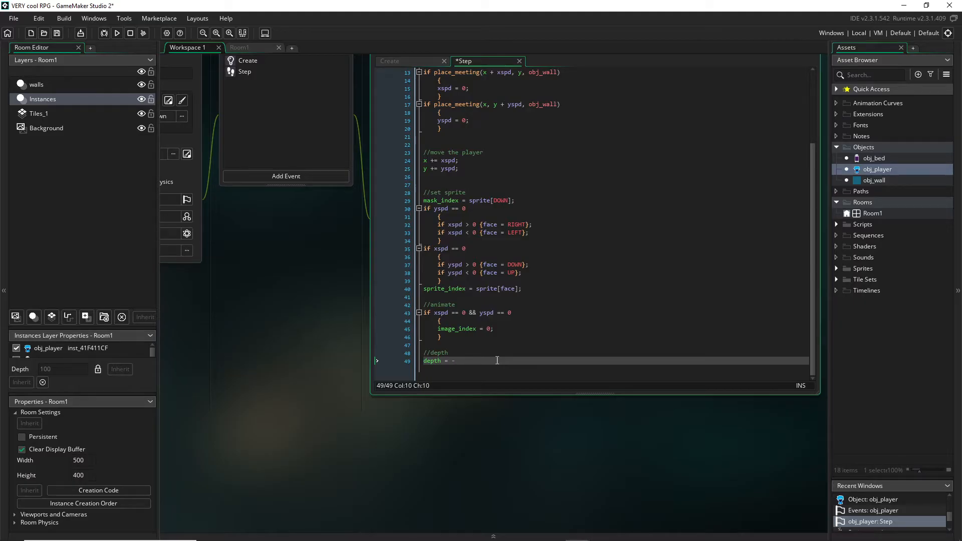
type("bbox_bottom;")
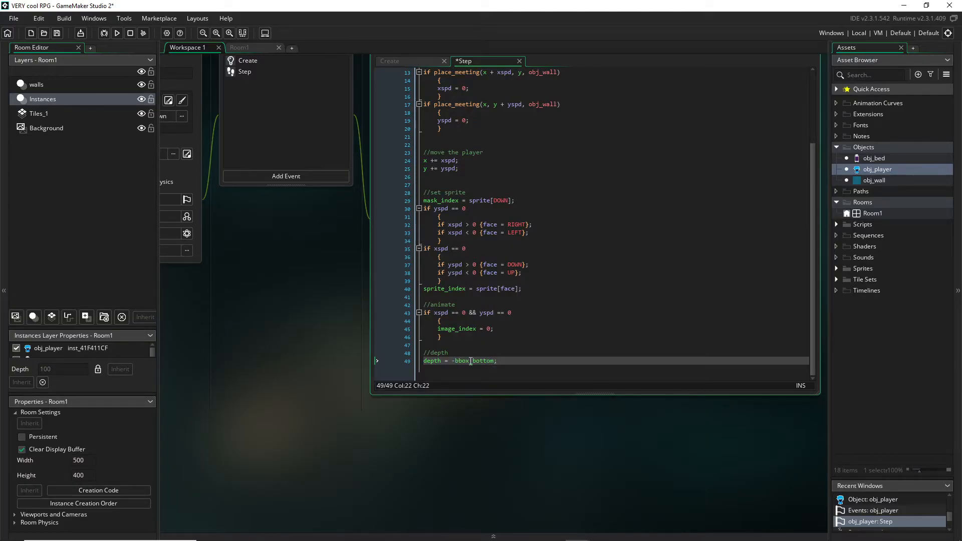
double_click(461, 361)
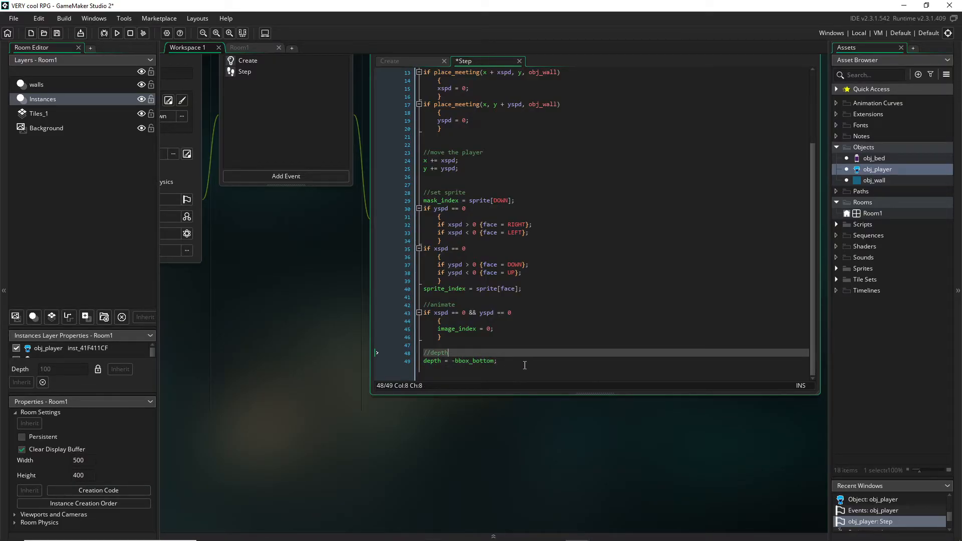
left_click(496, 361)
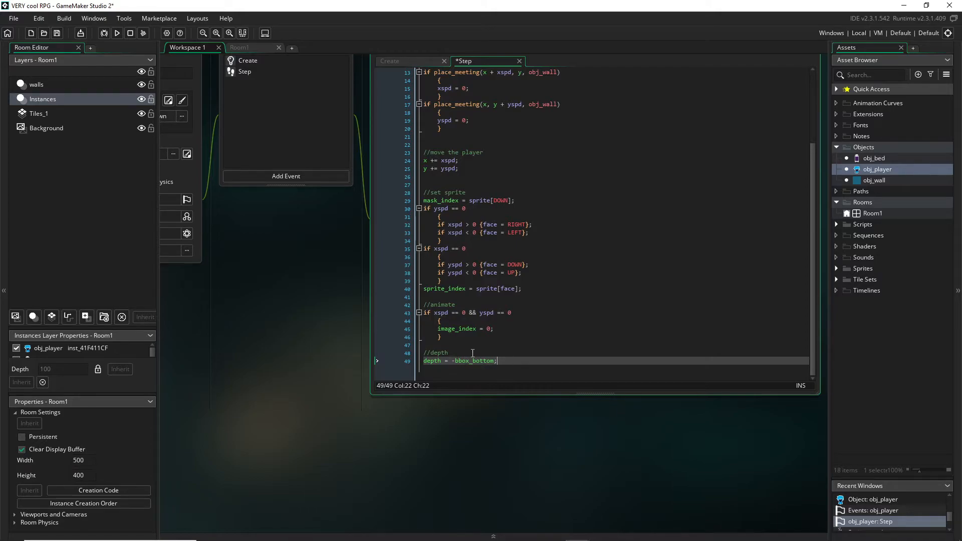
left_click(475, 359)
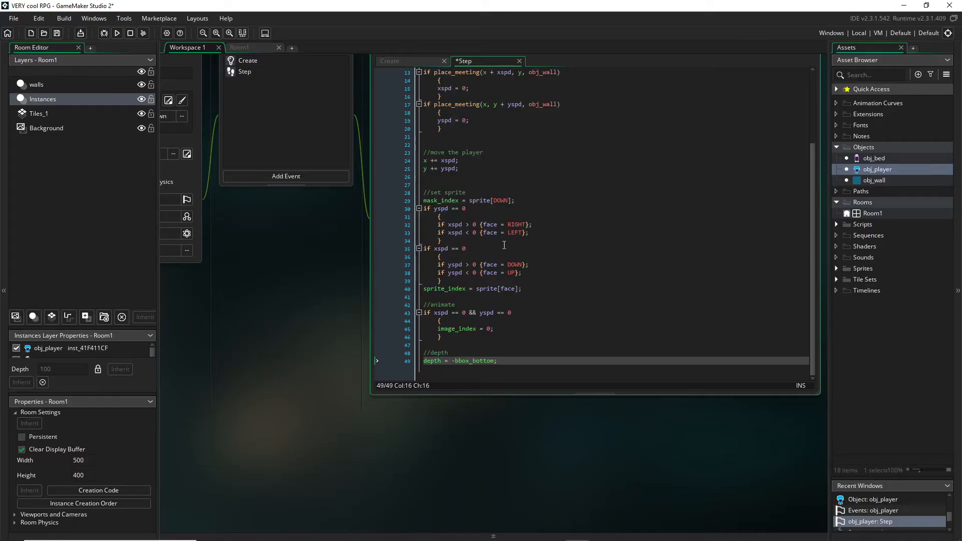
mouse_move(468, 363)
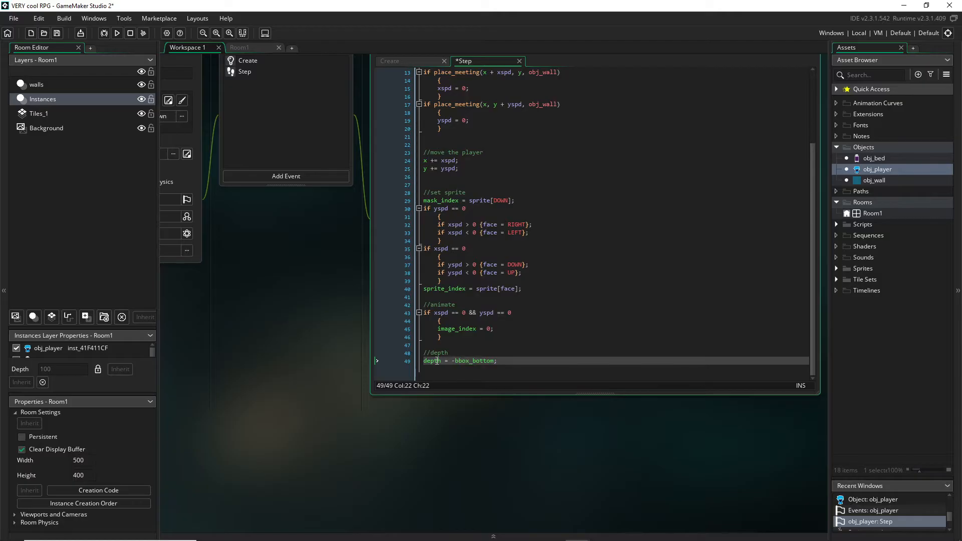
double_click(432, 361)
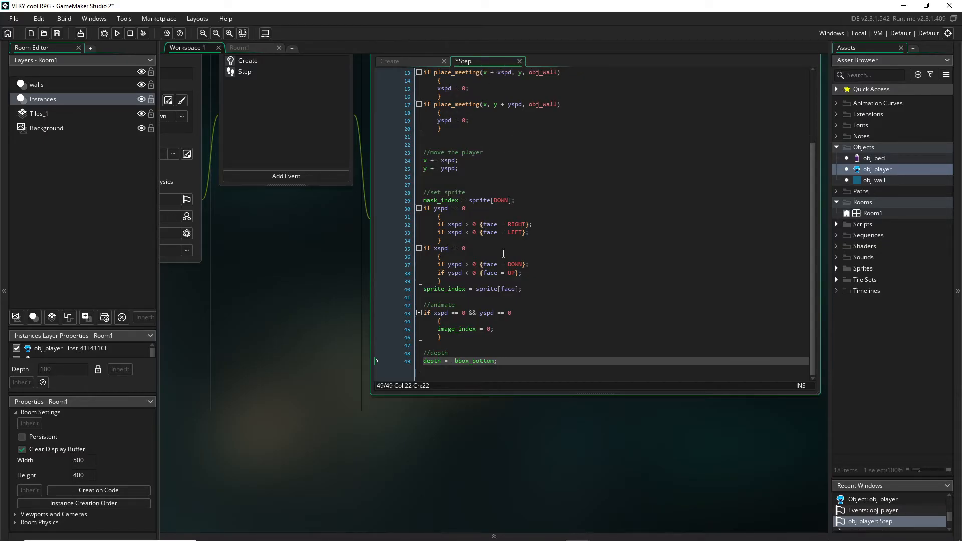
mouse_move(465, 353)
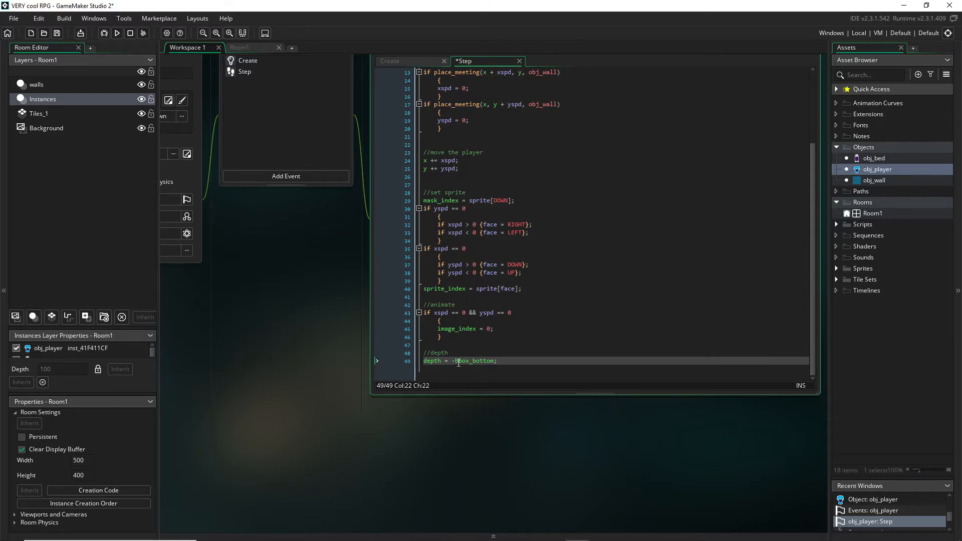
Step: Copy the //depth comment and depth line for reuse in other objects
double_click(472, 361)
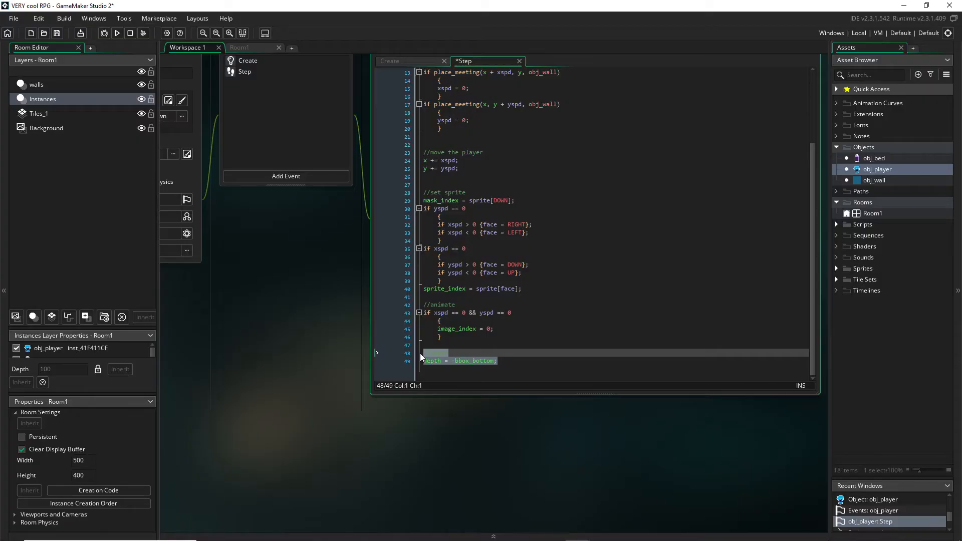
type("//depth")
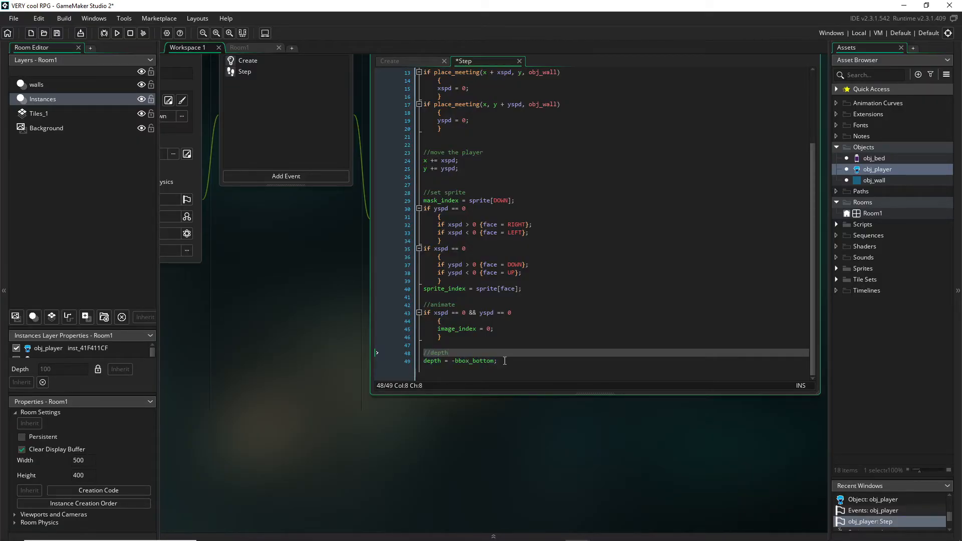
mouse_move(343, 275)
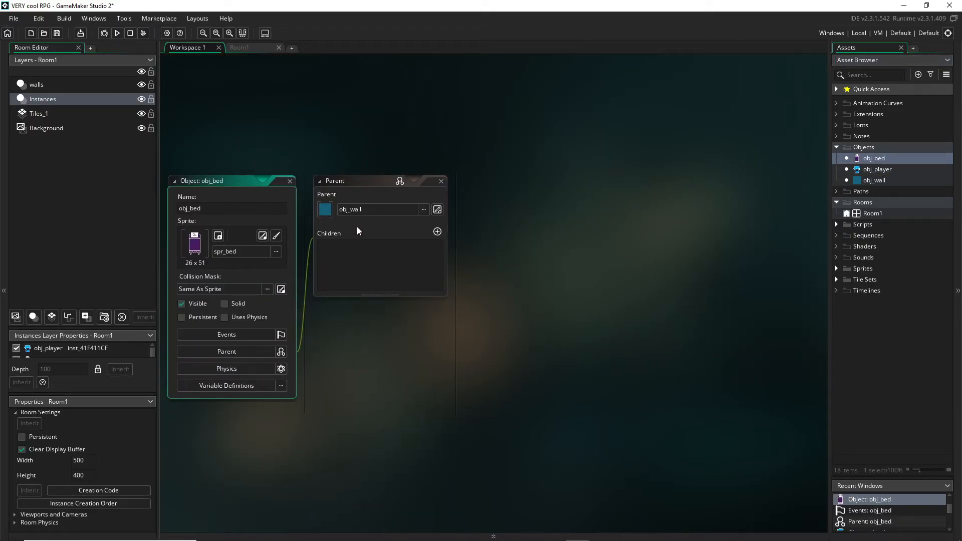
Step: Give obj_bed a Create event containing //depth and depth = -bbox_bottom;
left_click(228, 335)
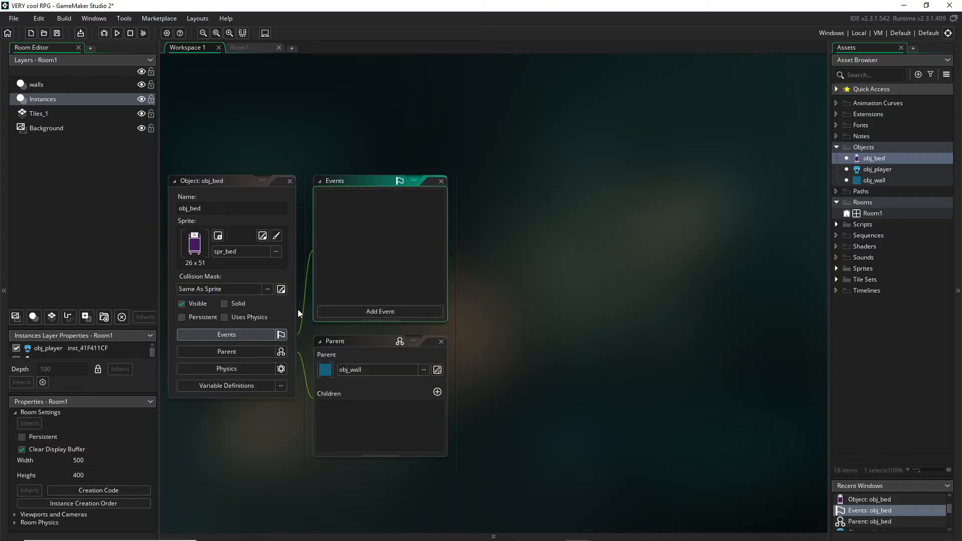
left_click(380, 310)
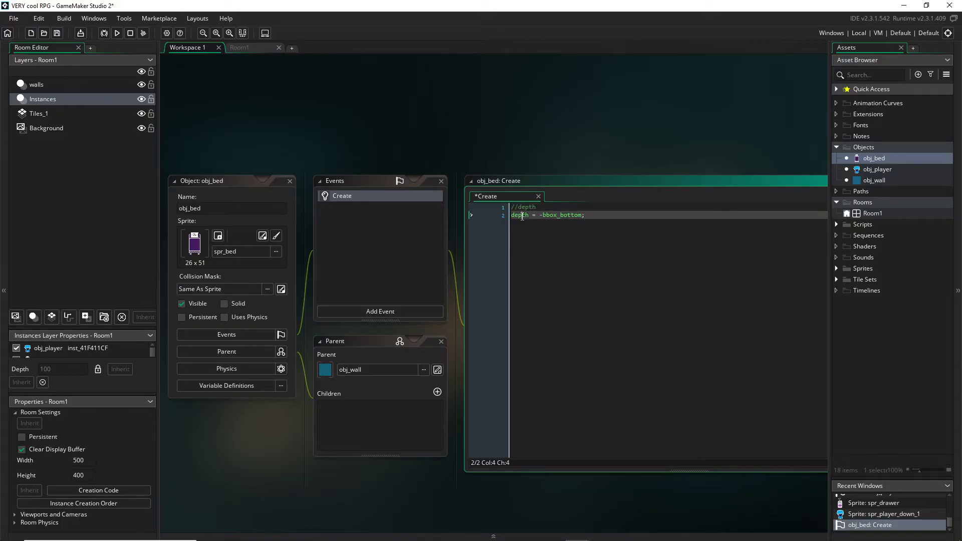
left_click(584, 215)
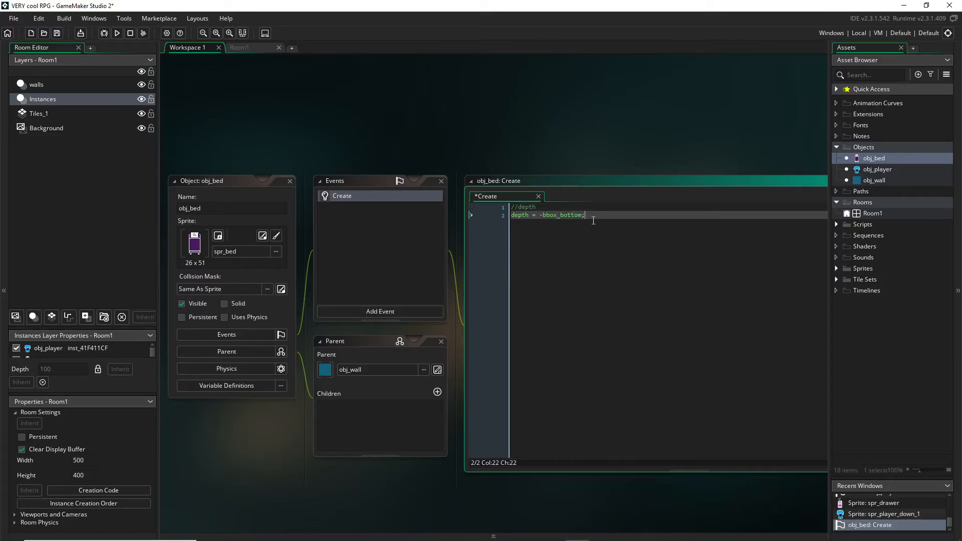
left_click(116, 33)
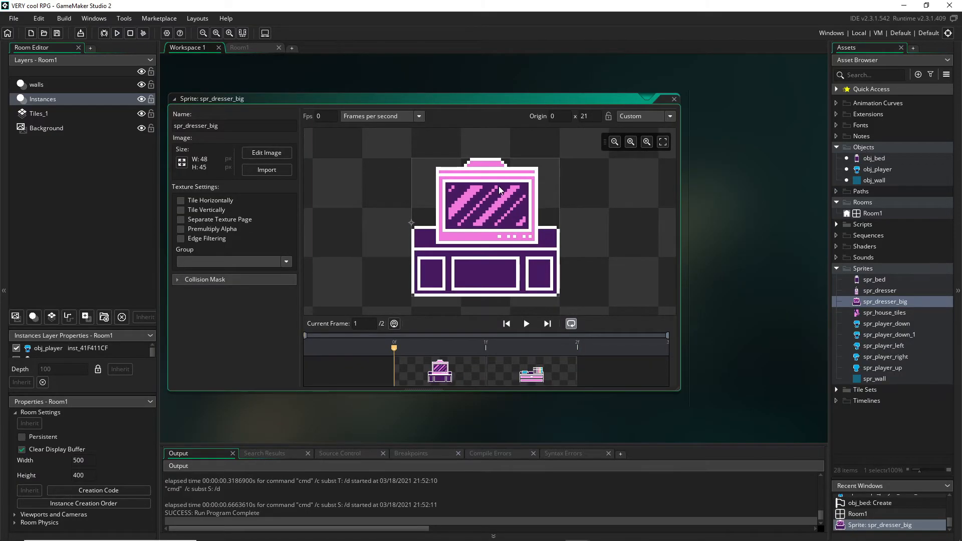
mouse_move(457, 349)
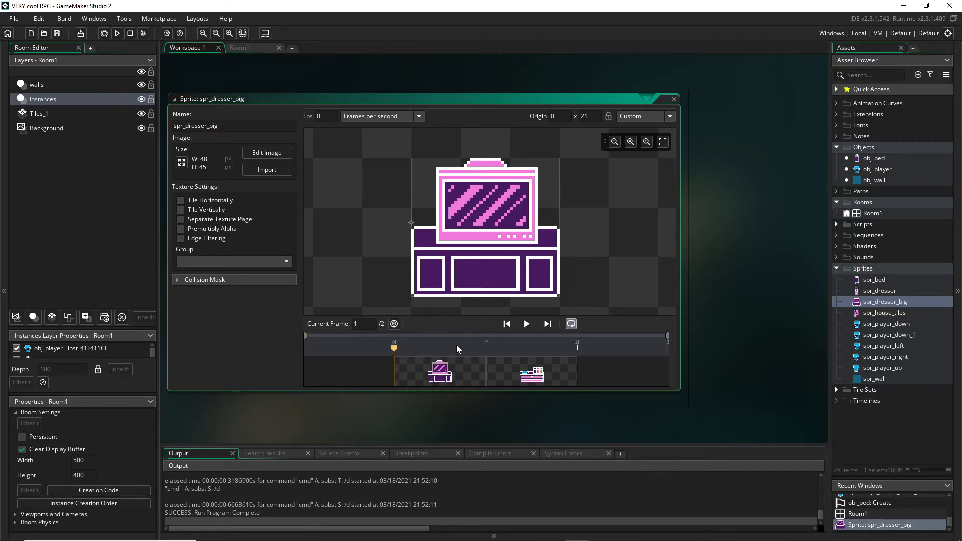
Step: Preview the two frames of spr_dresser_big, the large and smaller dresser images
left_click(531, 370)
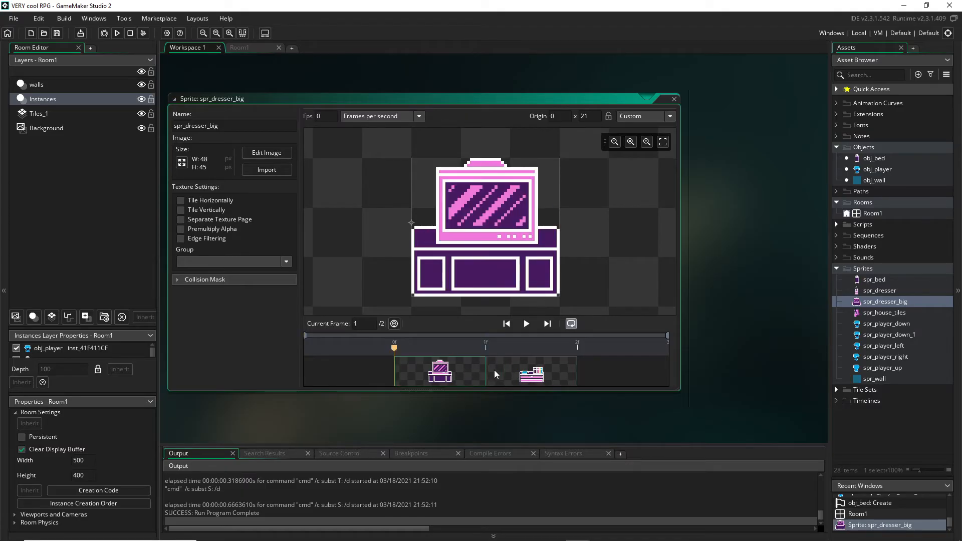
mouse_move(454, 370)
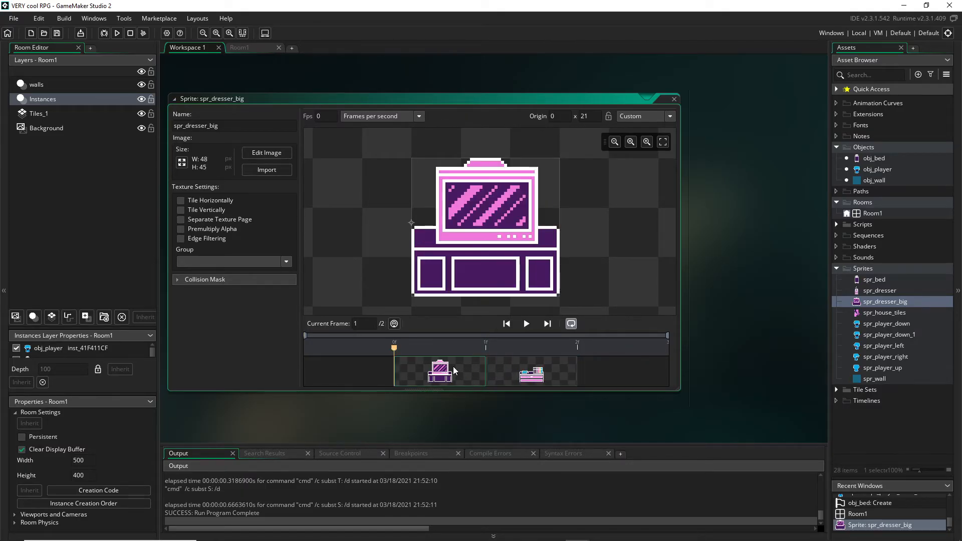
left_click(317, 116)
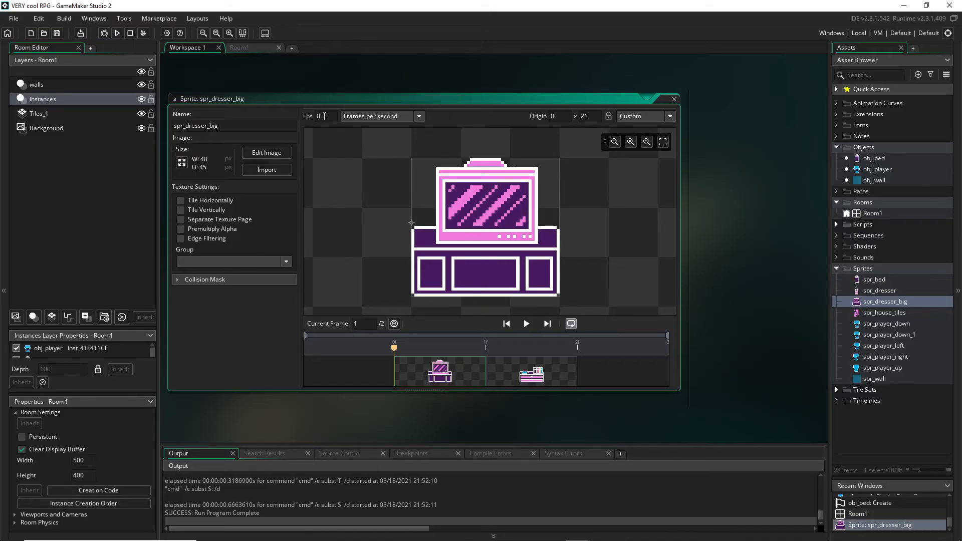
mouse_move(583, 162)
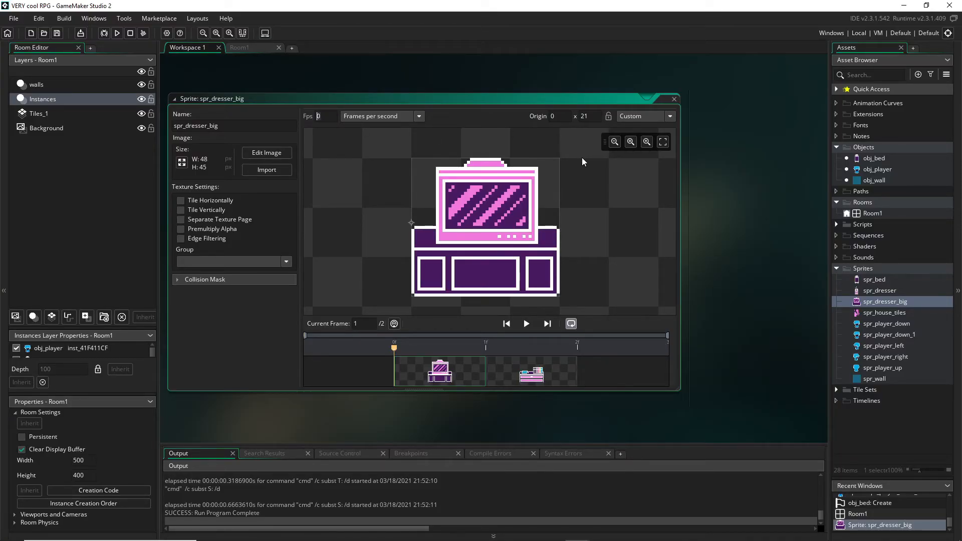
mouse_move(526, 324)
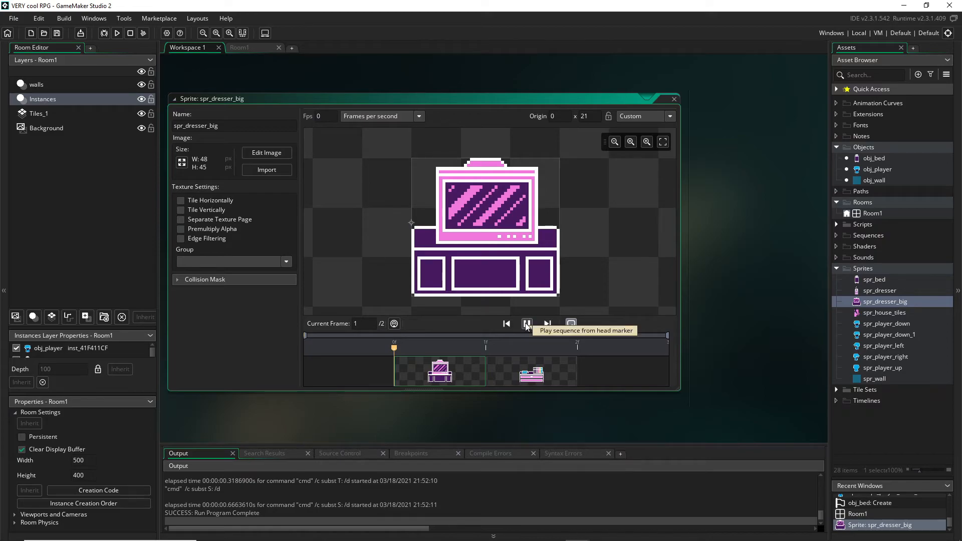
left_click(526, 323)
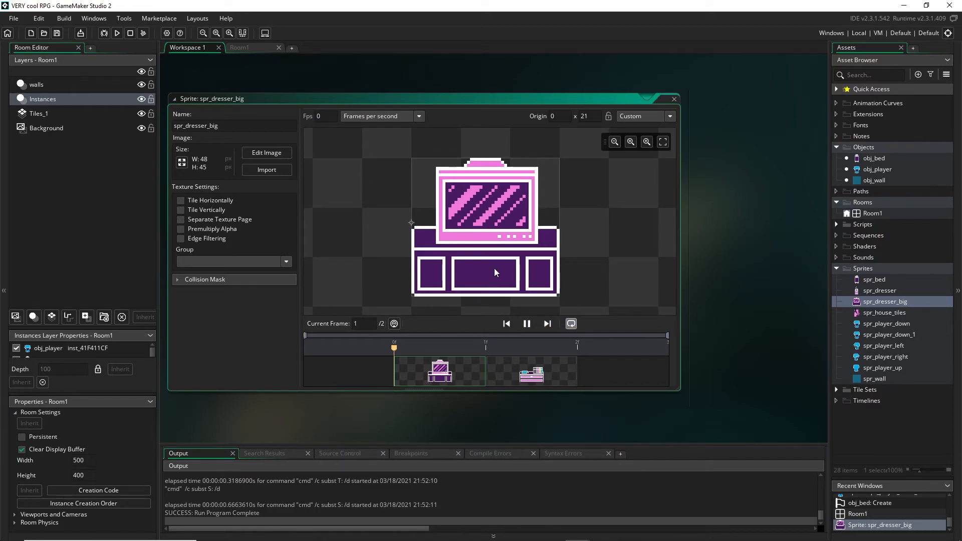
mouse_move(495, 272)
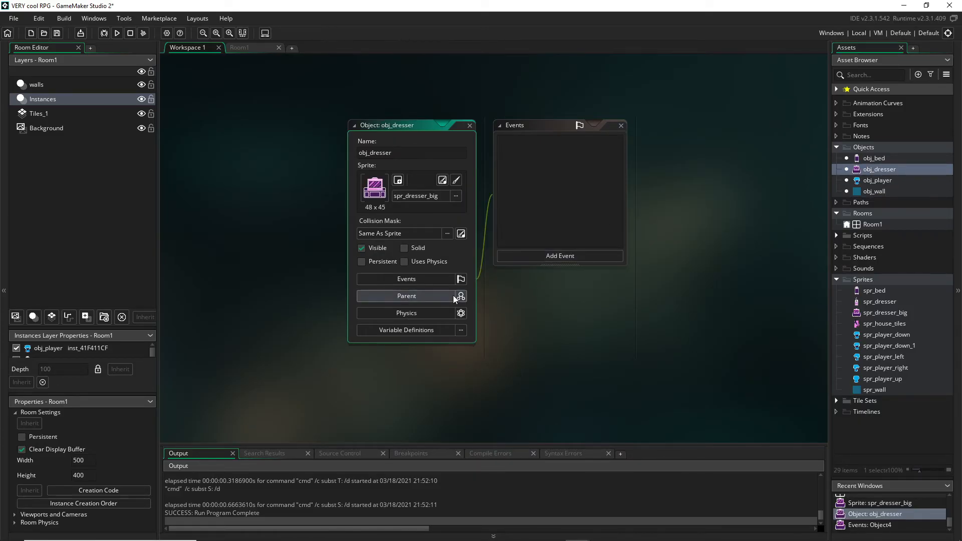
Step: Assign obj_wall as the parent of obj_dresser
left_click(406, 296)
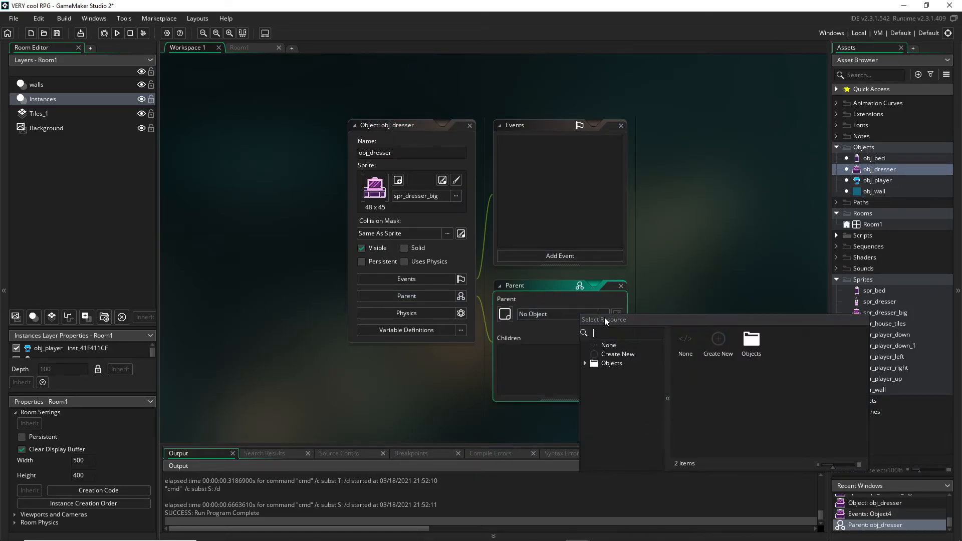
left_click(612, 363)
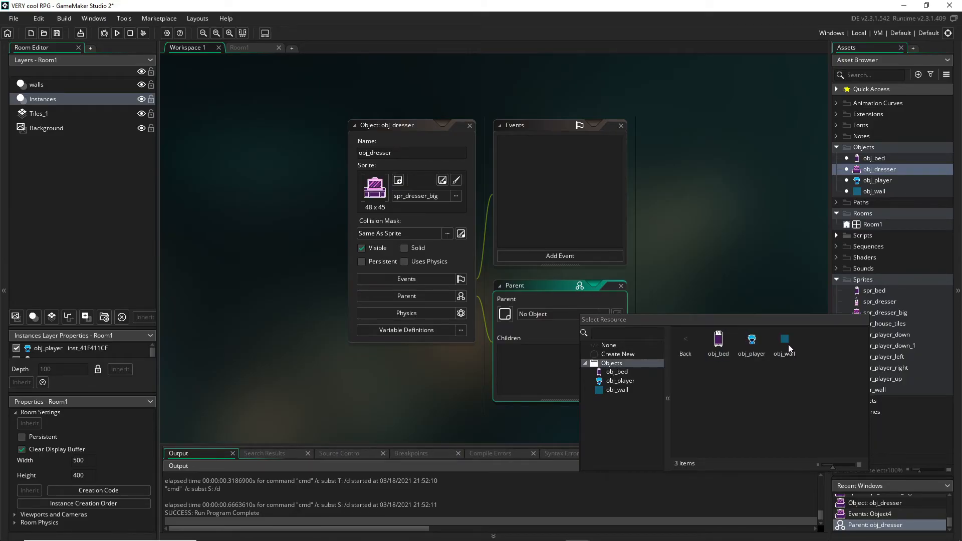
left_click(784, 339)
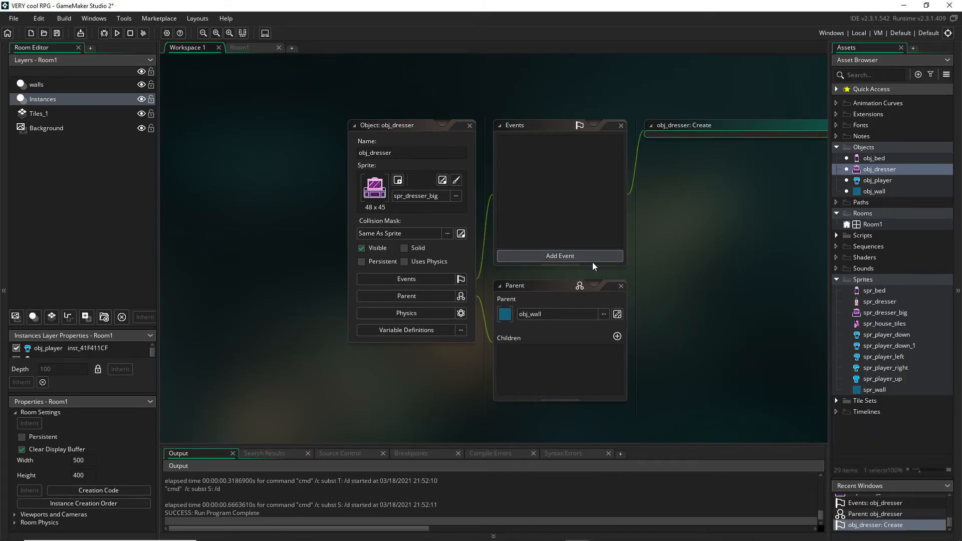
Step: Add a Create event with the line depth = -bbox_bottom;
left_click(558, 255)
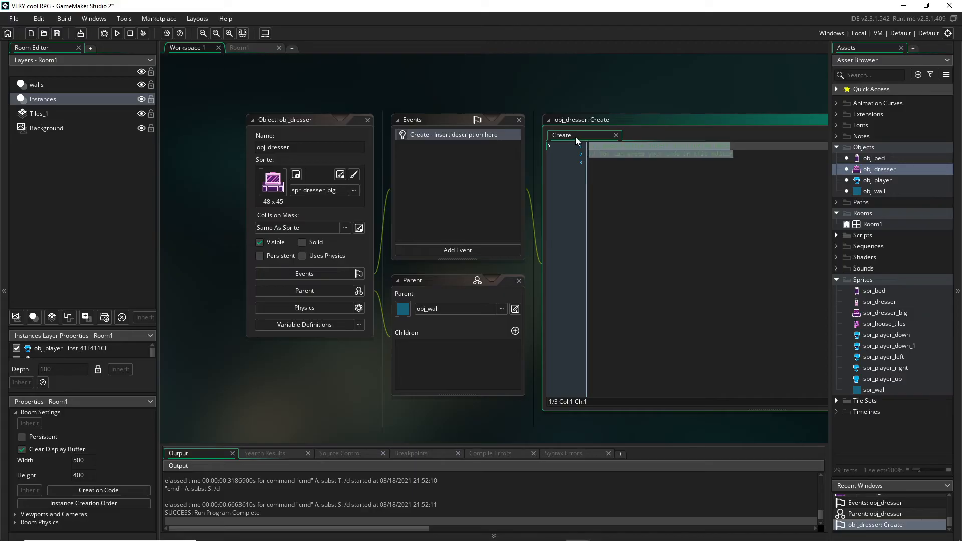
type("depth = -bbox_bottom")
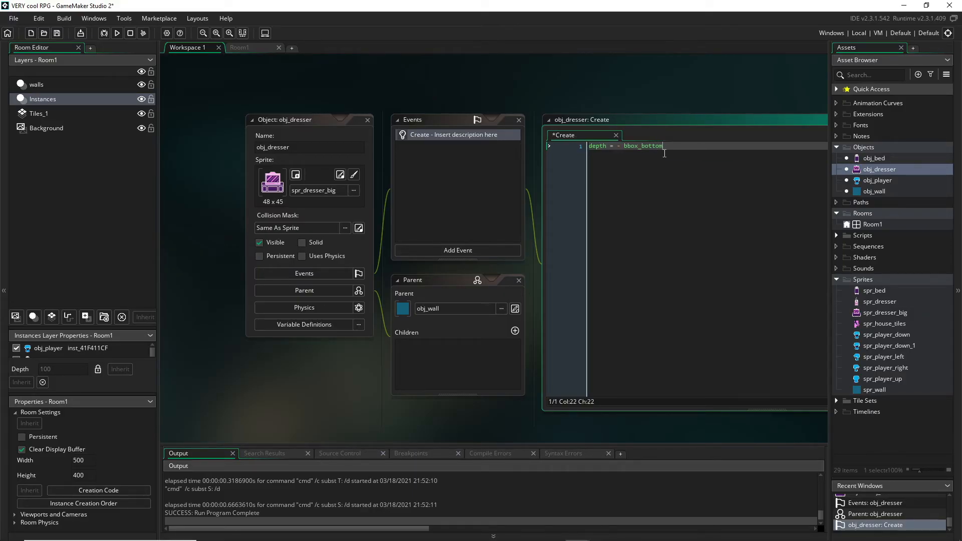
type(";")
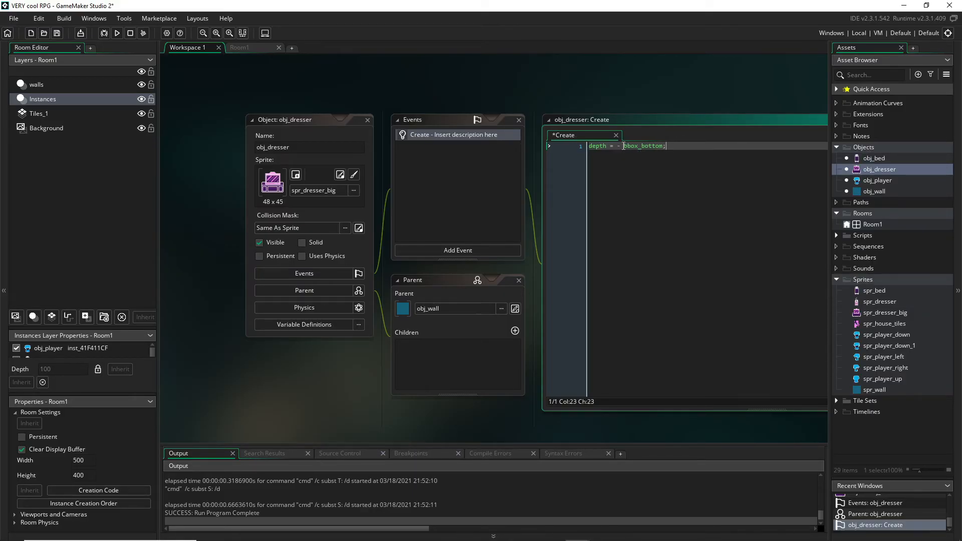
left_click(238, 48)
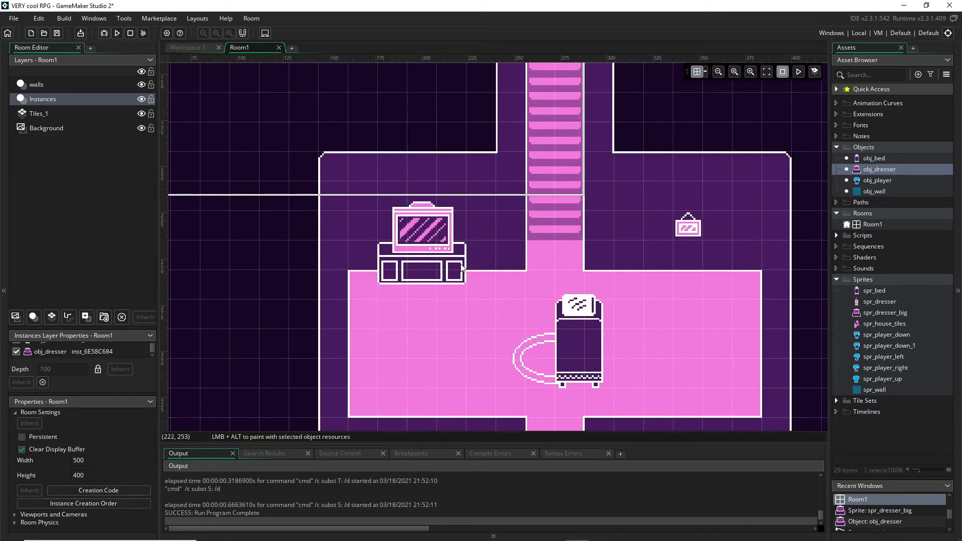
mouse_move(490, 198)
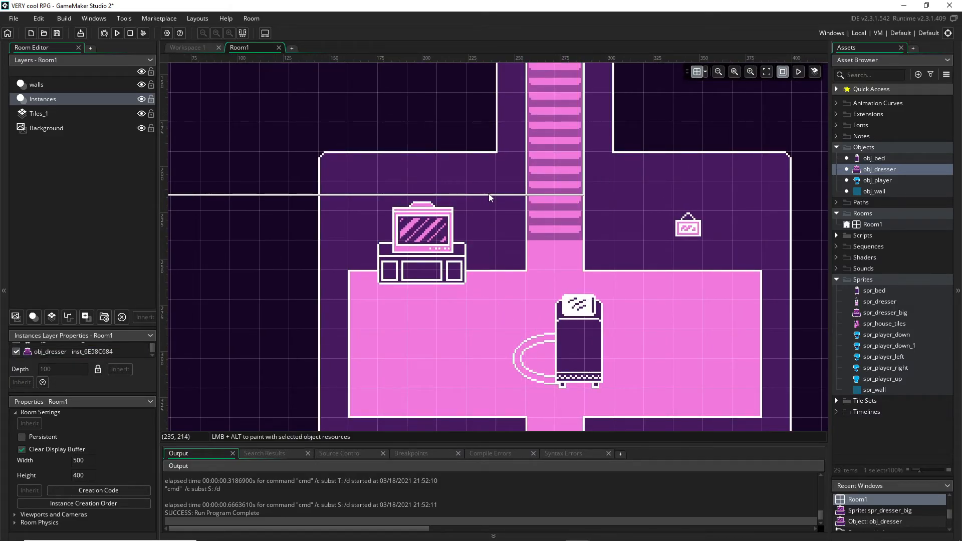
mouse_move(449, 255)
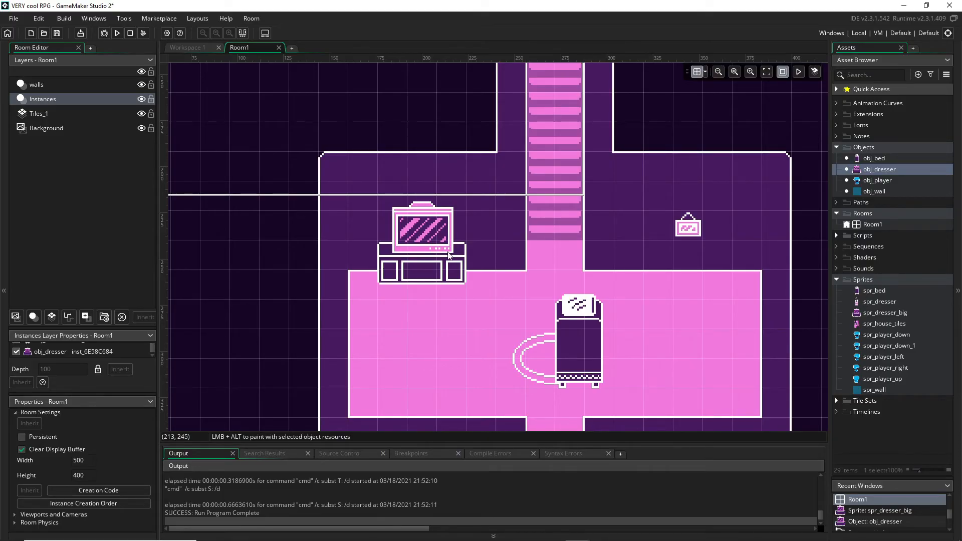
Step: Show the instance properties of the dresser placed against the back wall (at 176, 240)
double_click(421, 230)
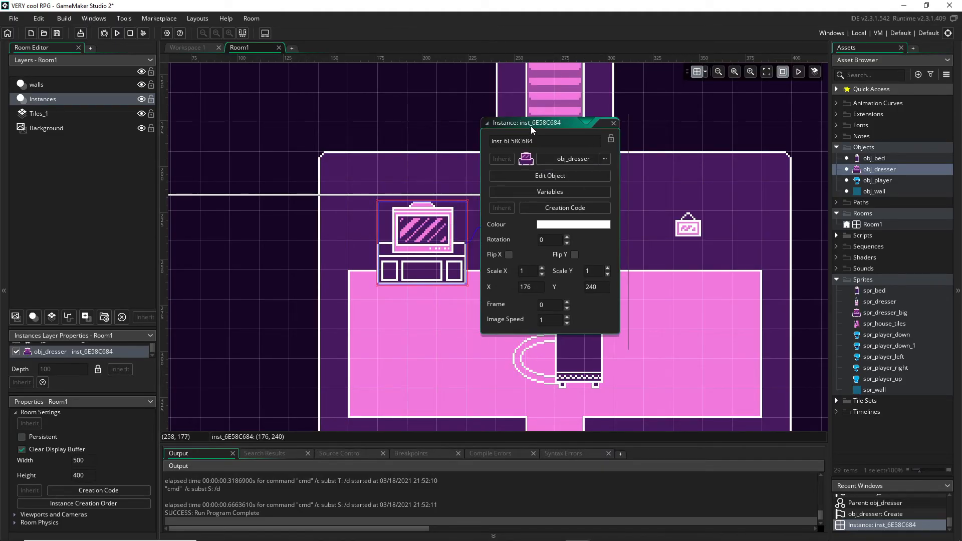
mouse_move(520, 325)
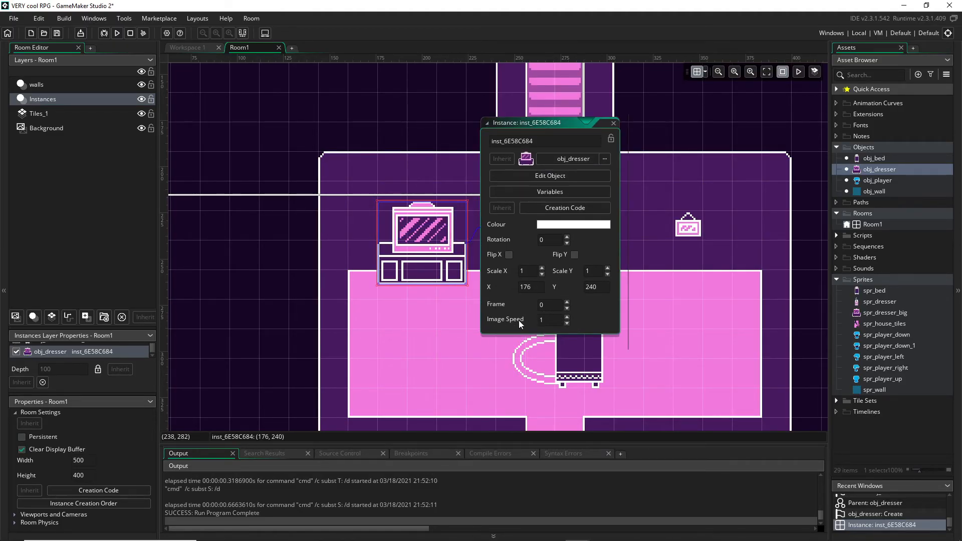
mouse_move(513, 308)
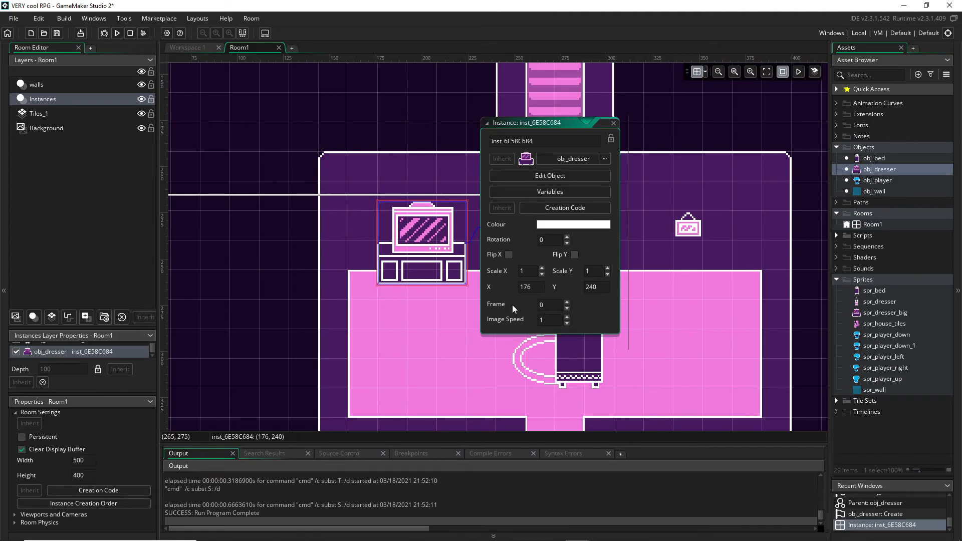
mouse_move(503, 310)
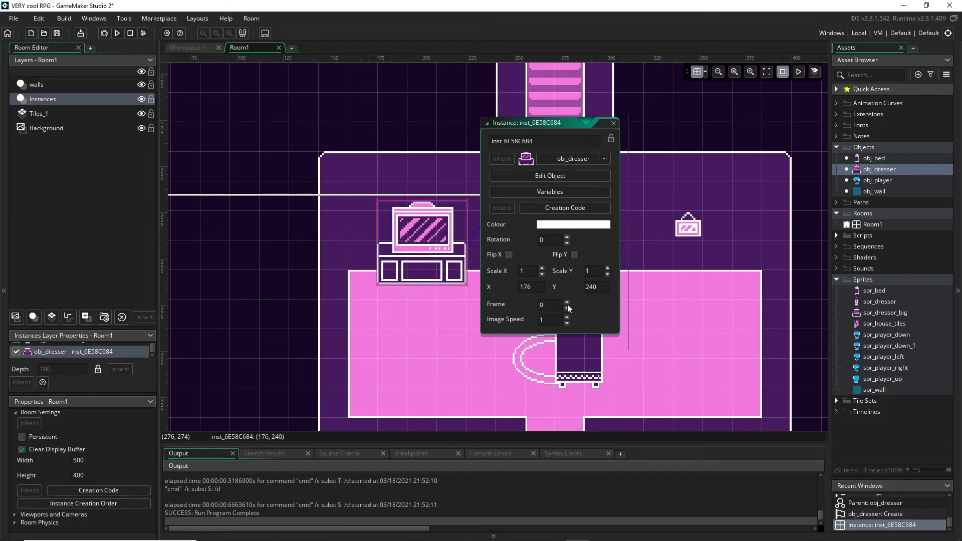
Step: Set the placed dresser's Frame to 1 so it shows the small dresser
left_click(567, 300)
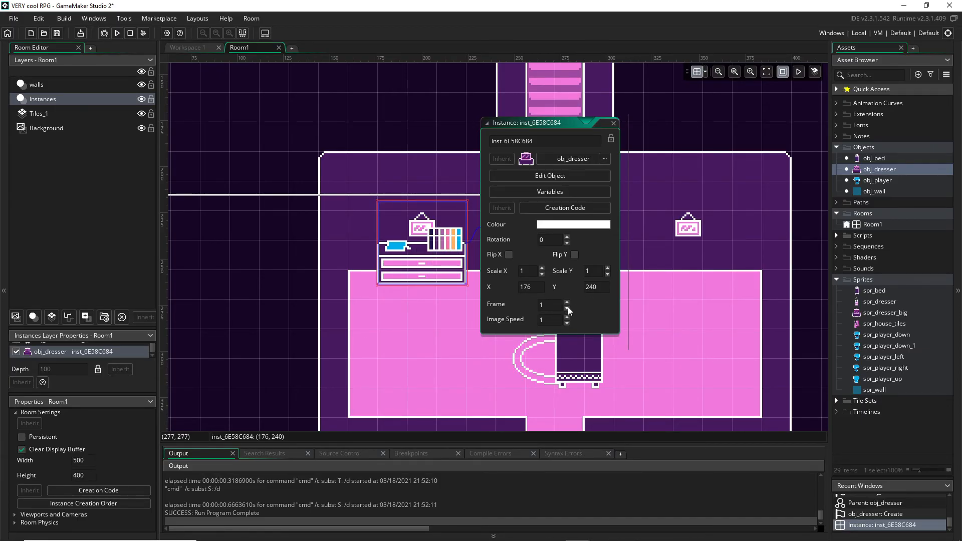
left_click(567, 306)
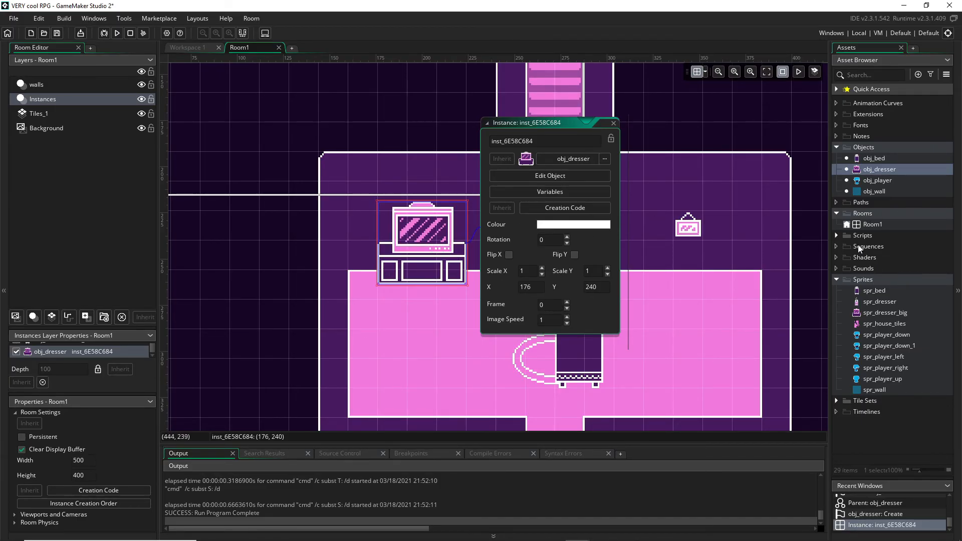
mouse_move(524, 130)
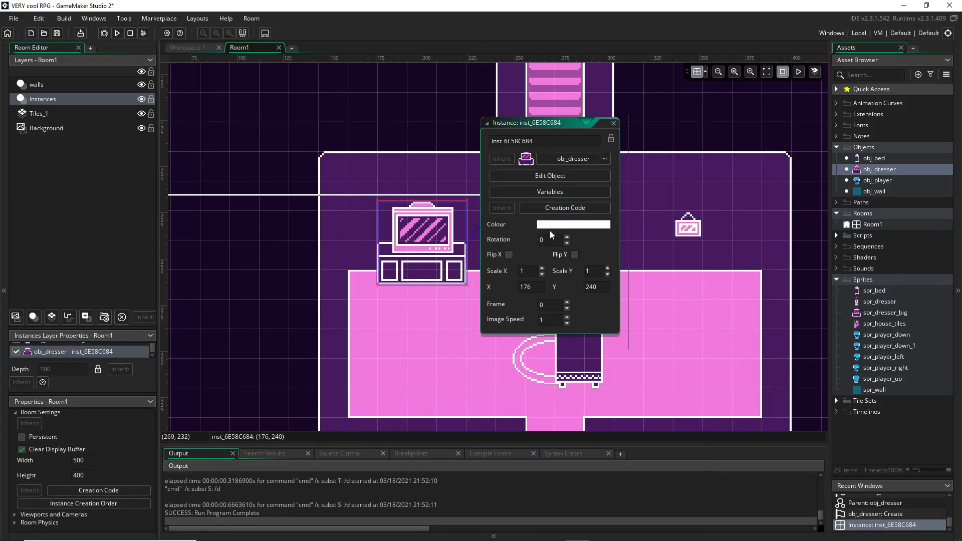
left_click(566, 301)
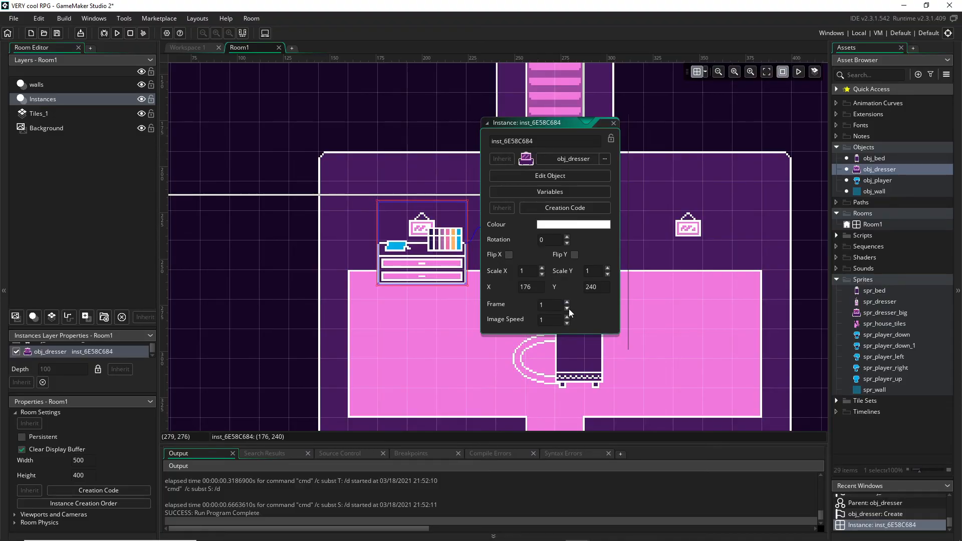
left_click(567, 310)
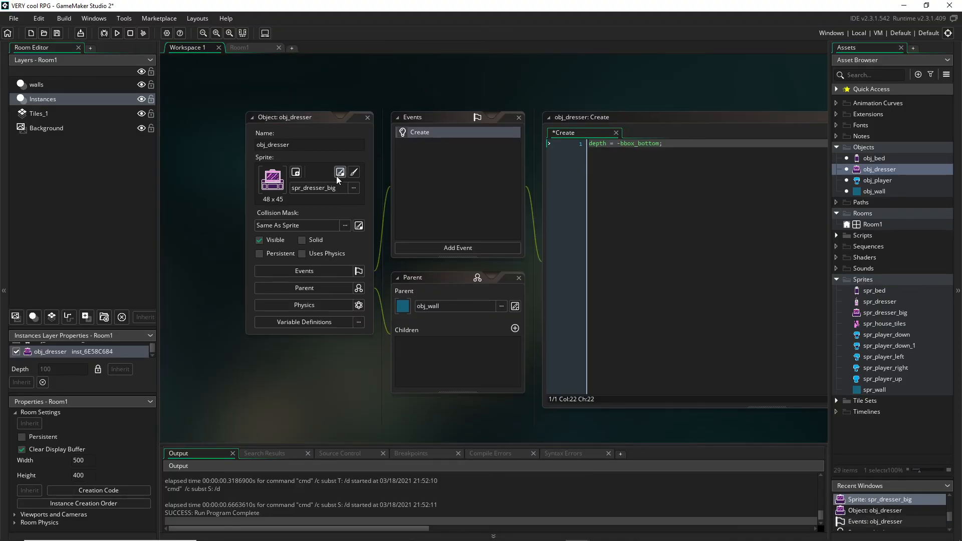
Step: Place obj_dresser, obj_dresser_small and potted plants along the living room's back wall in Room1
left_click(340, 172)
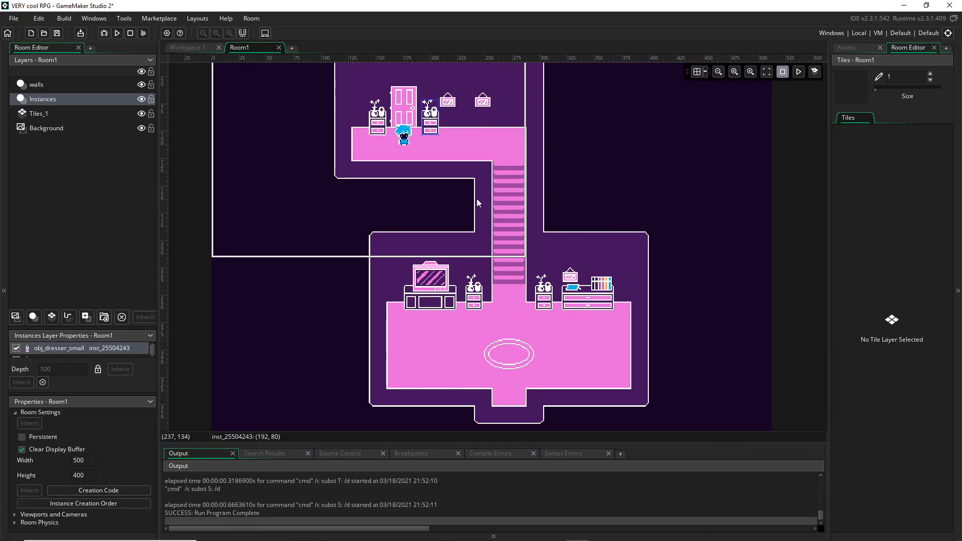
mouse_move(515, 306)
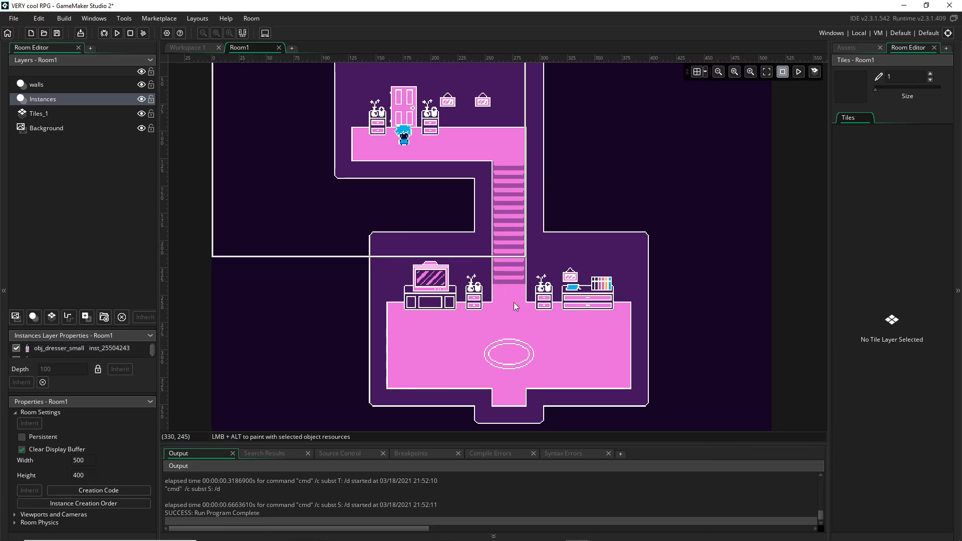
mouse_move(498, 264)
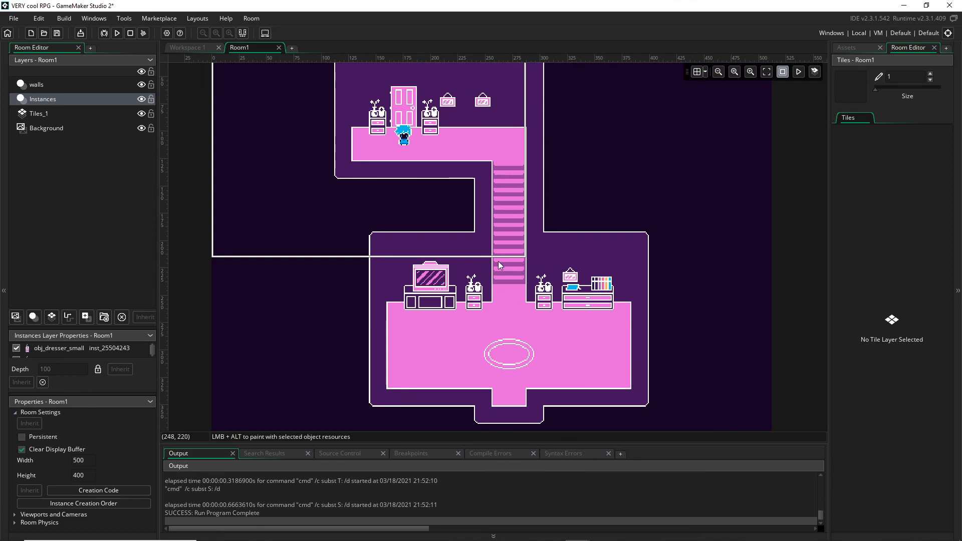
mouse_move(529, 251)
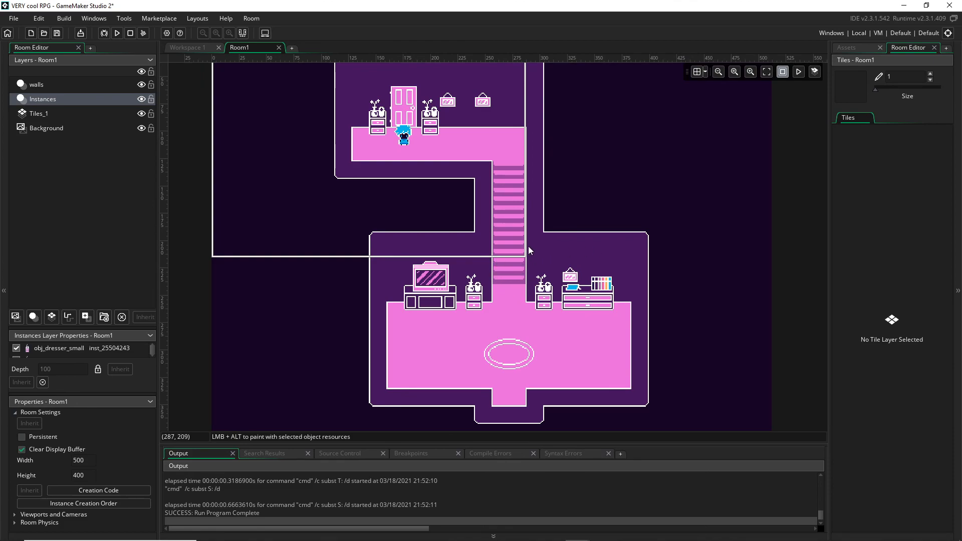
mouse_move(539, 278)
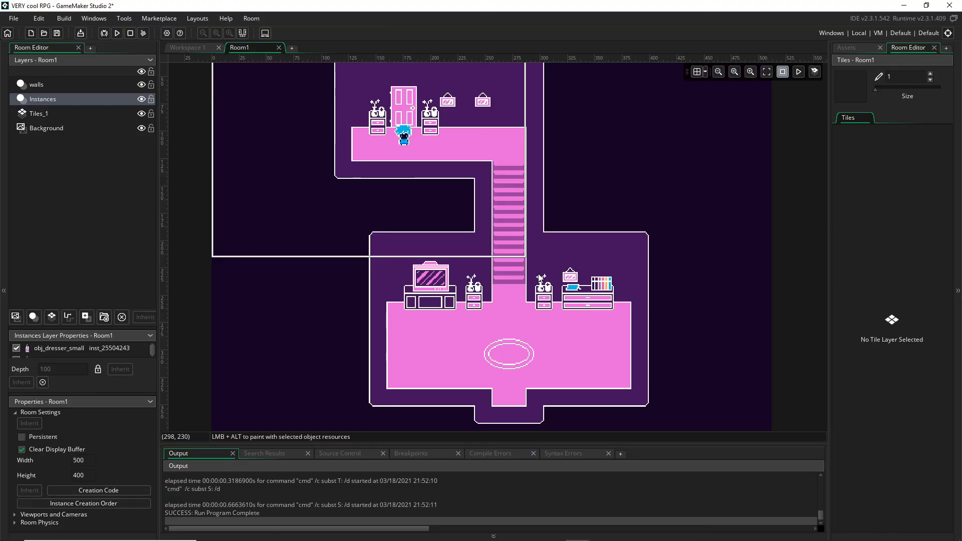